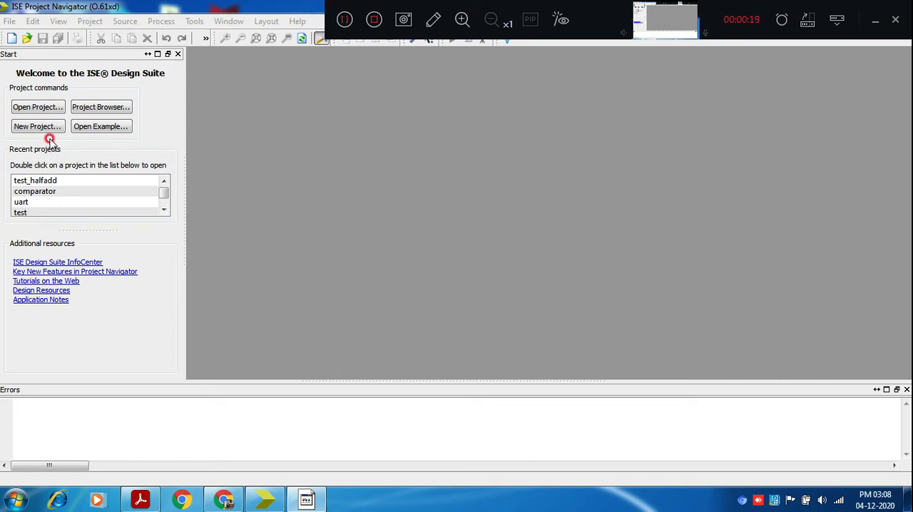
- Start a new project named halfadder with HDL top-level source and proceed to device settings
{"action": "left_click", "coordinate": [37, 125]}
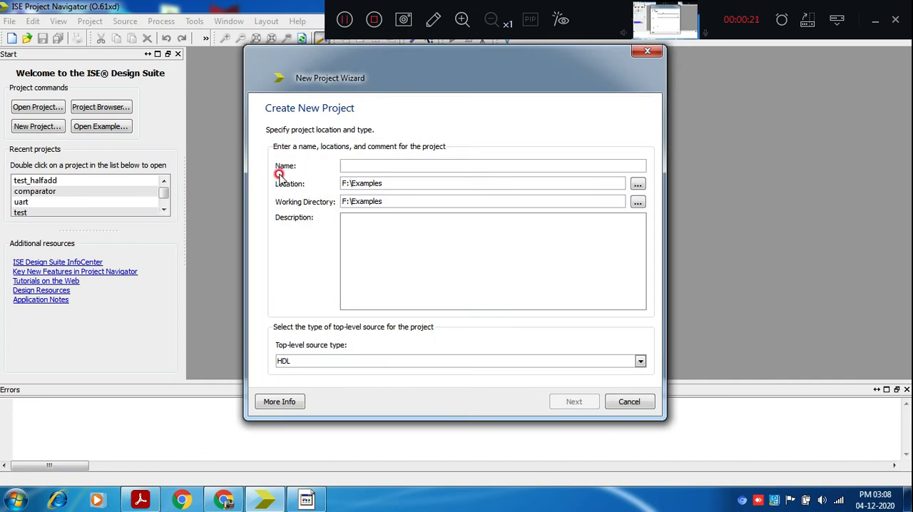
{"action": "type", "text": "ha"}
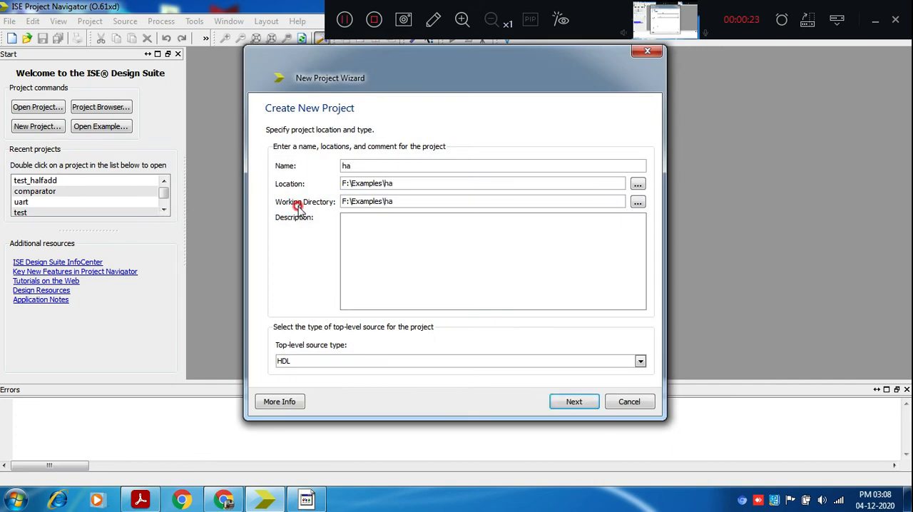
{"action": "type", "text": "lfadd"}
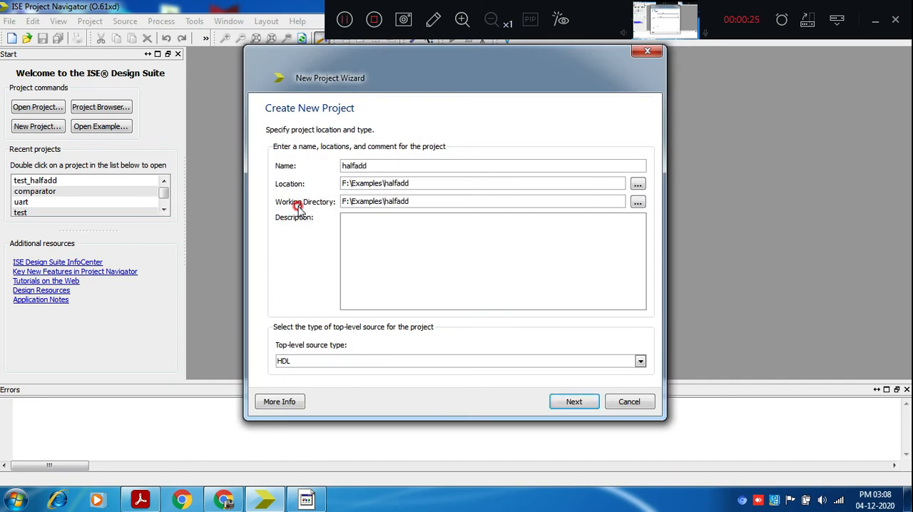
{"action": "type", "text": "er"}
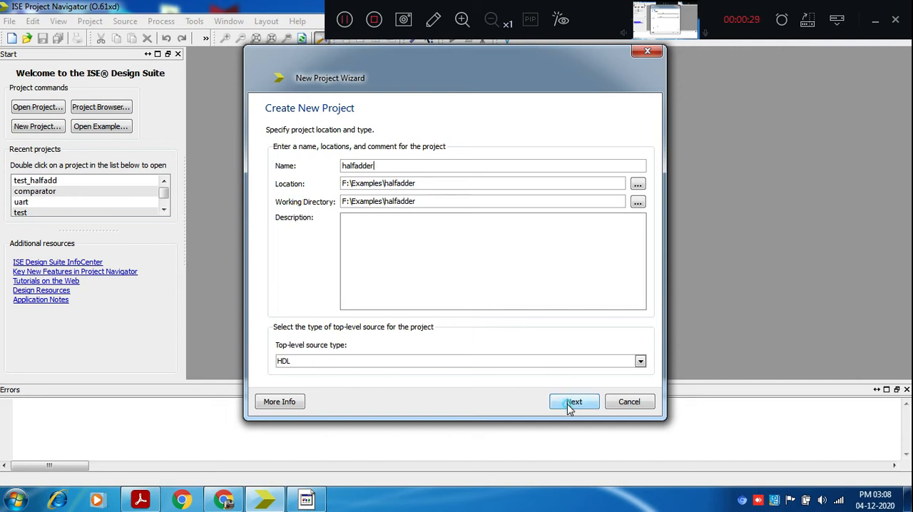
{"action": "left_click", "coordinate": [573, 403]}
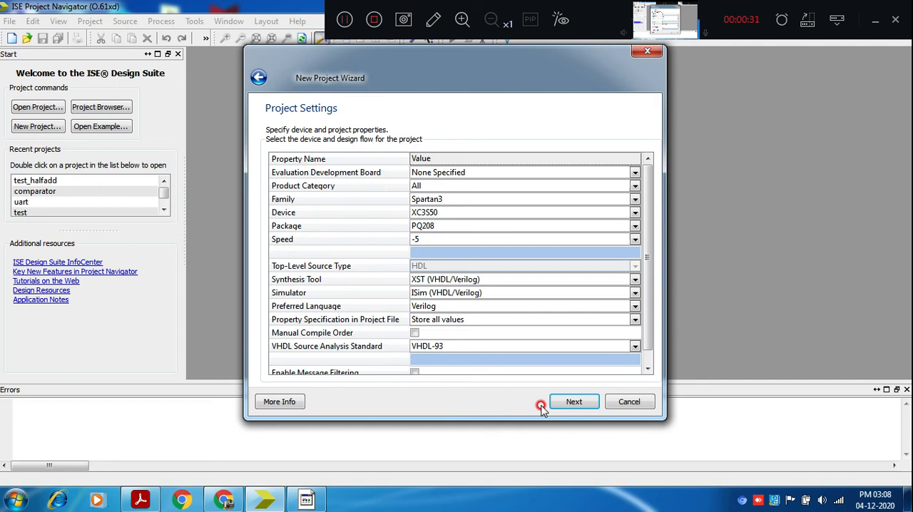
- Keep family Spartan3, device XC3S50, package PQ208, speed -5 and continue to the summary
{"action": "left_click", "coordinate": [633, 200]}
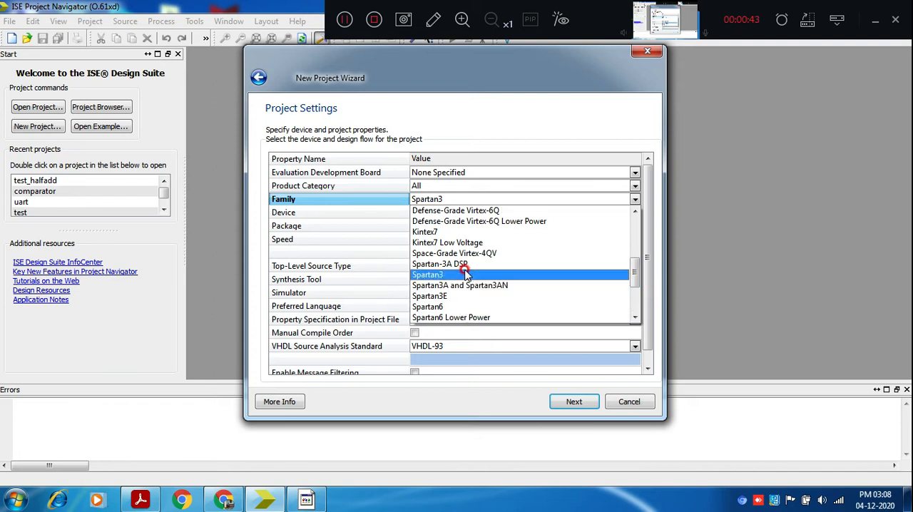
{"action": "left_click", "coordinate": [428, 274]}
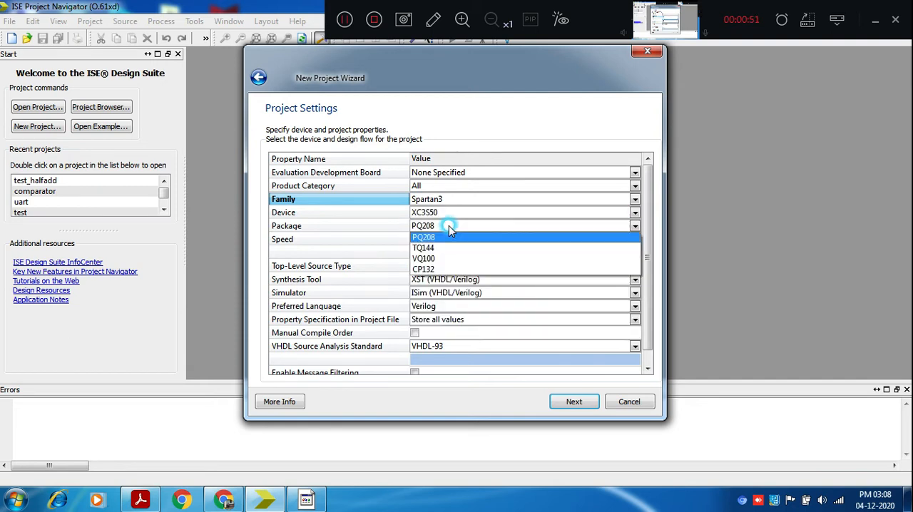
{"action": "left_click", "coordinate": [422, 237]}
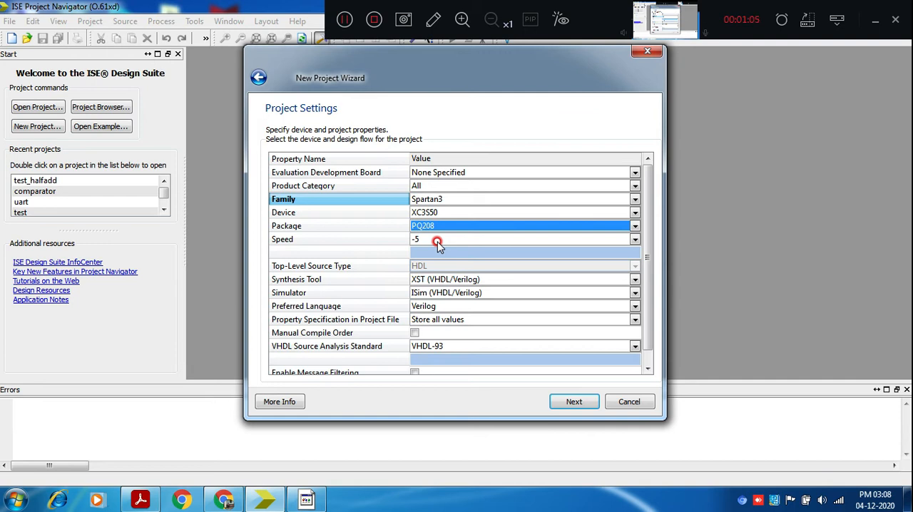
{"action": "mouse_move", "coordinate": [437, 284]}
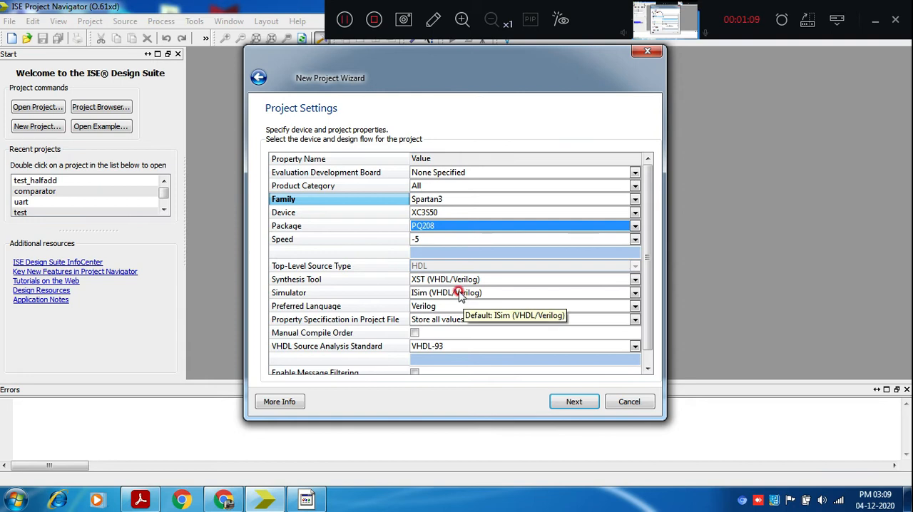
{"action": "mouse_move", "coordinate": [449, 280]}
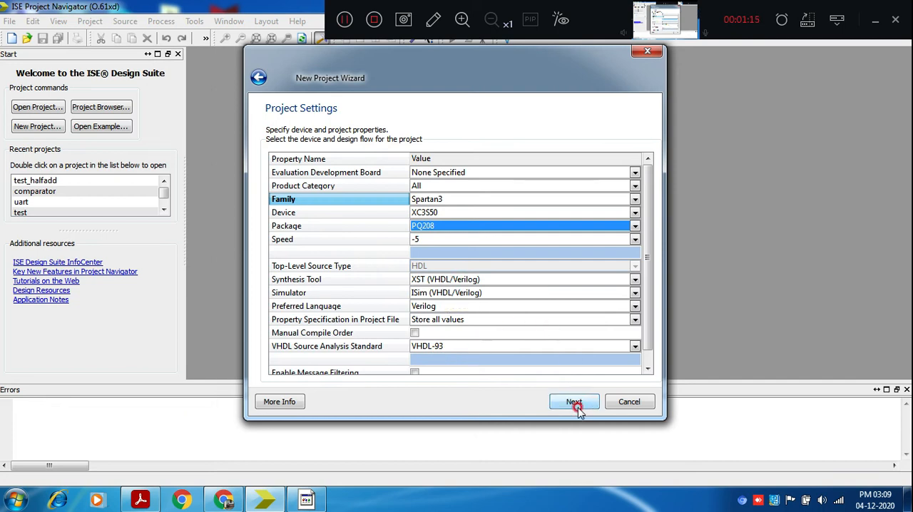
{"action": "left_click", "coordinate": [574, 402]}
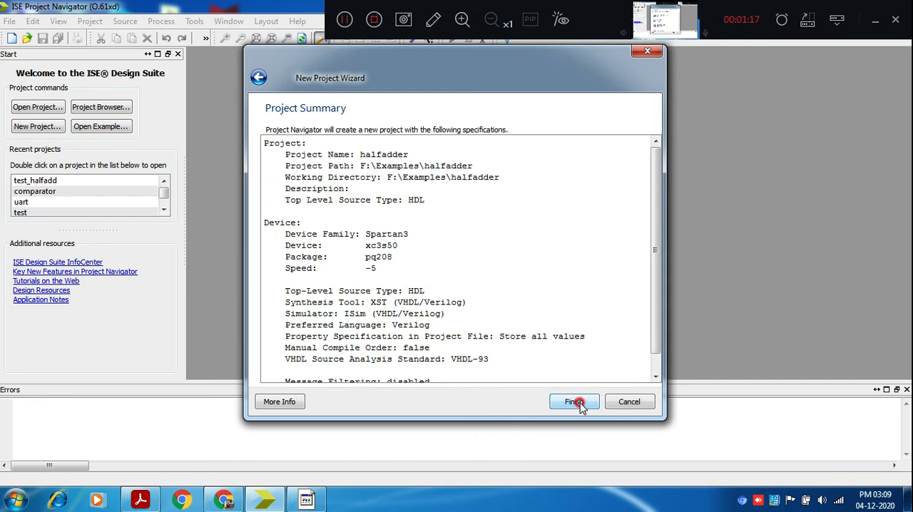
- Finish the wizard so the halfadder project opens targeting xc3s50-5pq208
{"action": "left_click", "coordinate": [573, 402]}
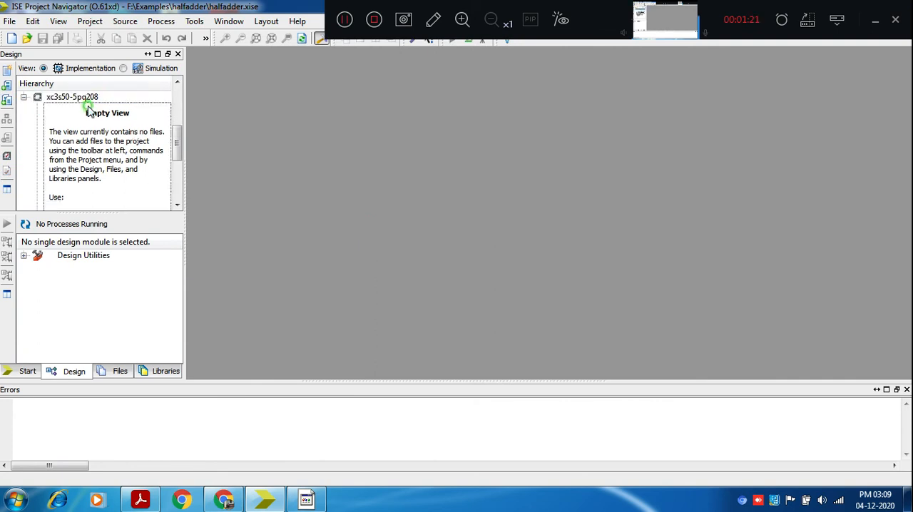
{"action": "right_click", "coordinate": [85, 107]}
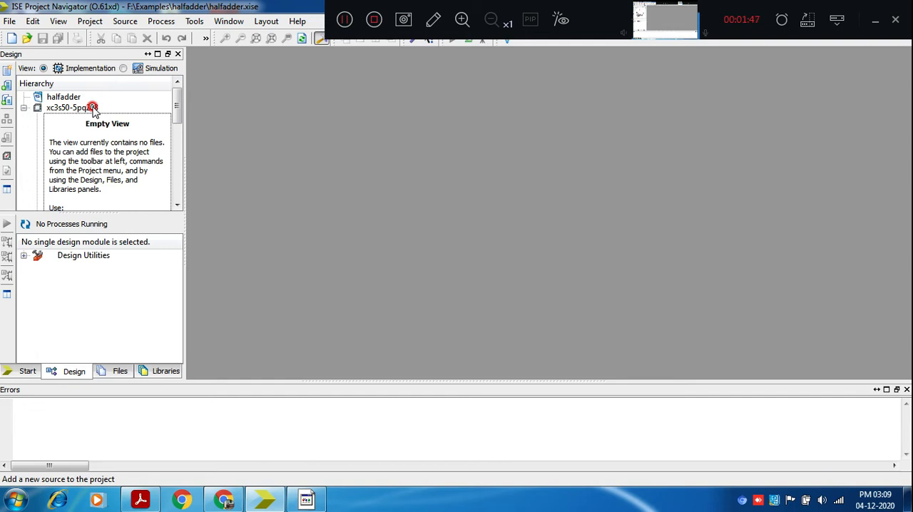
- Add a new Verilog Module source named halfadder from the device's New Source action
{"action": "right_click", "coordinate": [71, 107]}
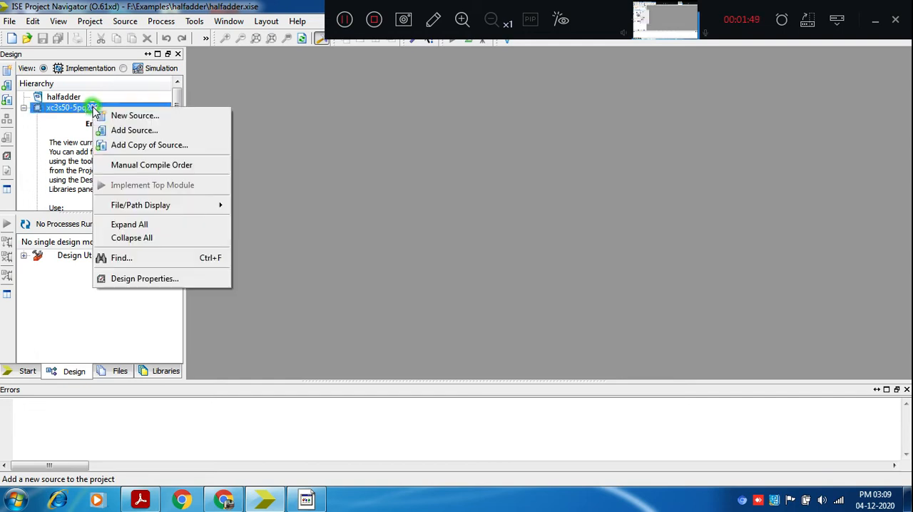
{"action": "mouse_move", "coordinate": [151, 186]}
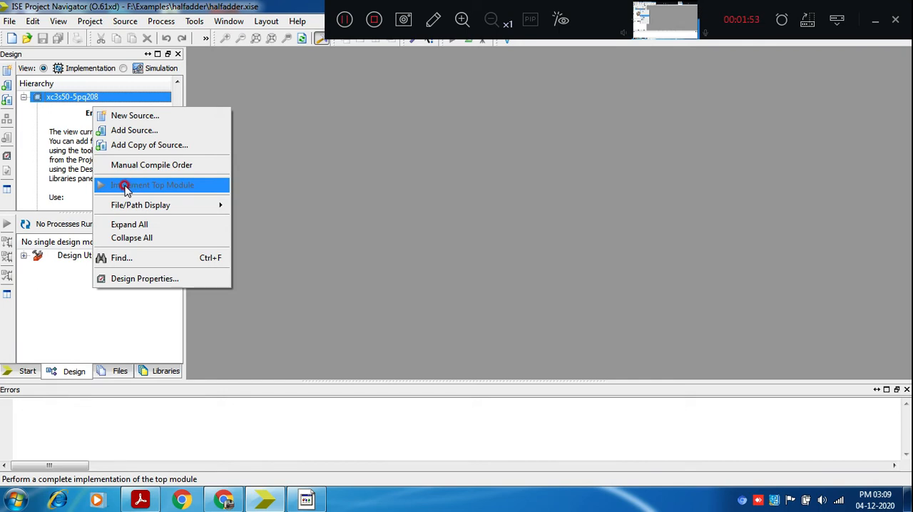
{"action": "left_click", "coordinate": [134, 114]}
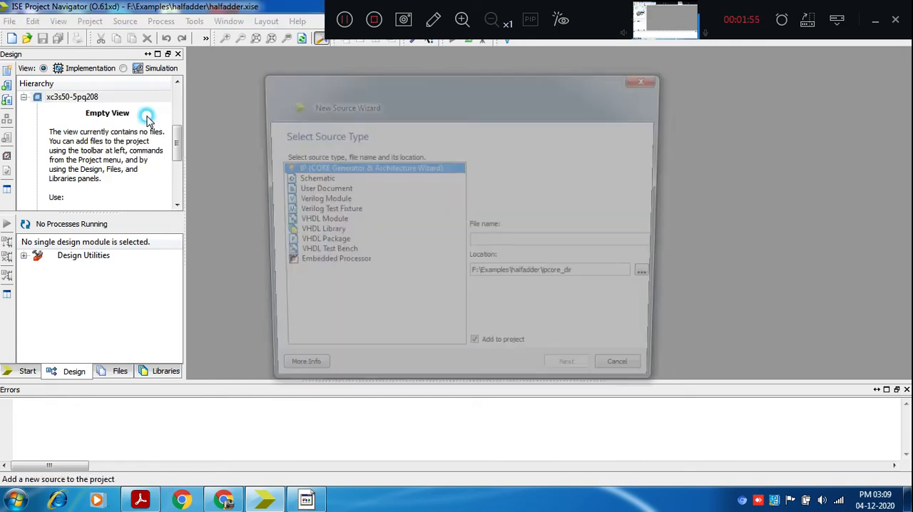
{"action": "left_click", "coordinate": [317, 199]}
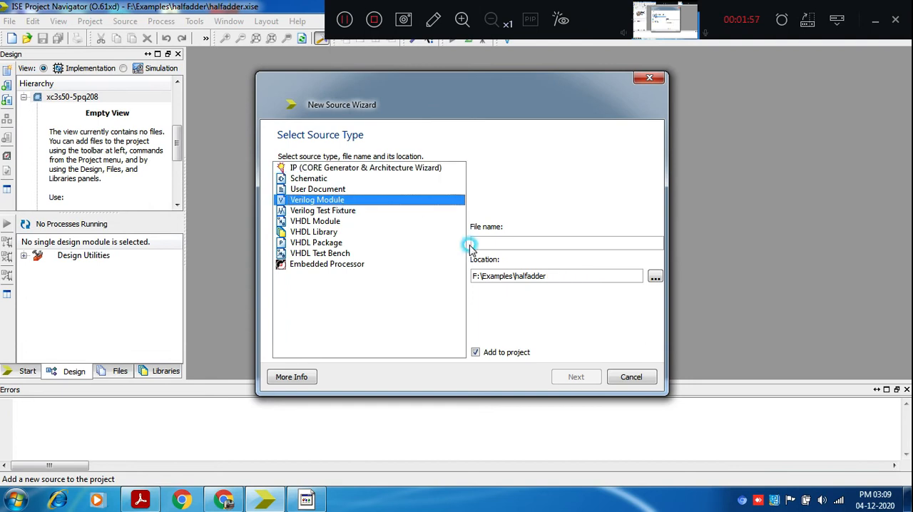
{"action": "type", "text": "halfadder"}
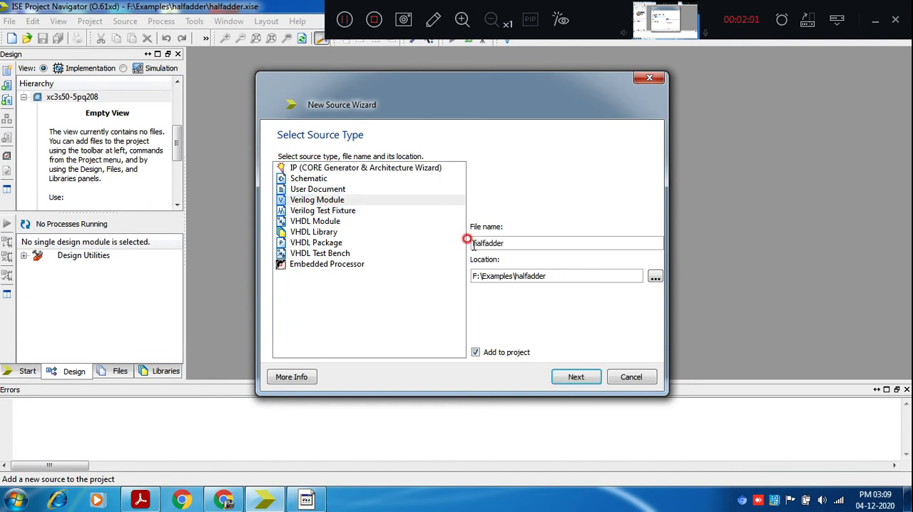
{"action": "left_click", "coordinate": [576, 377]}
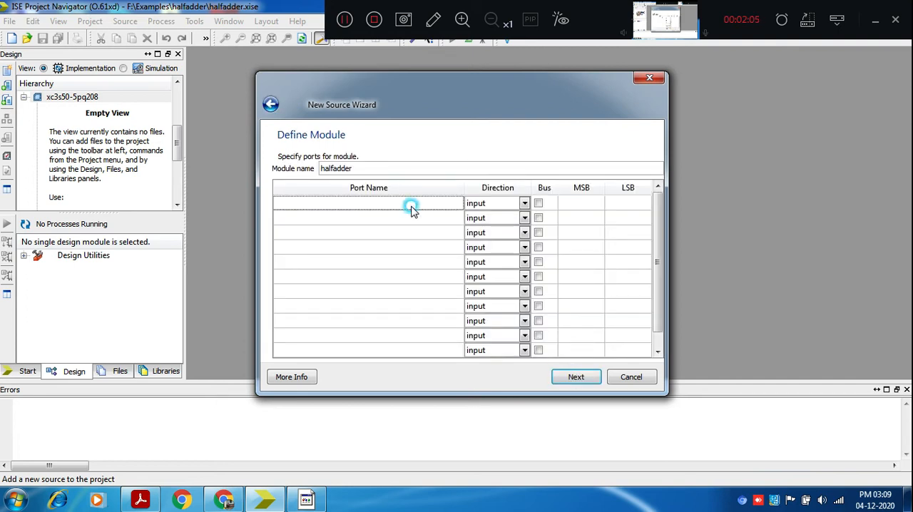
- Define ports a,b as input and sum,cout as output, then finish creating halfadder.v
{"action": "type", "text": "a,b"}
{"action": "left_click", "coordinate": [368, 218]}
{"action": "type", "text": "s"}
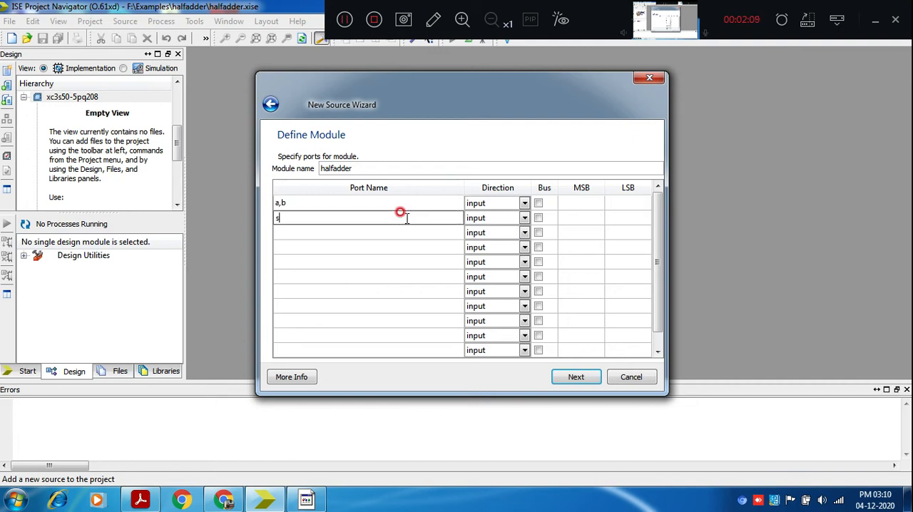
{"action": "type", "text": "um,cou"}
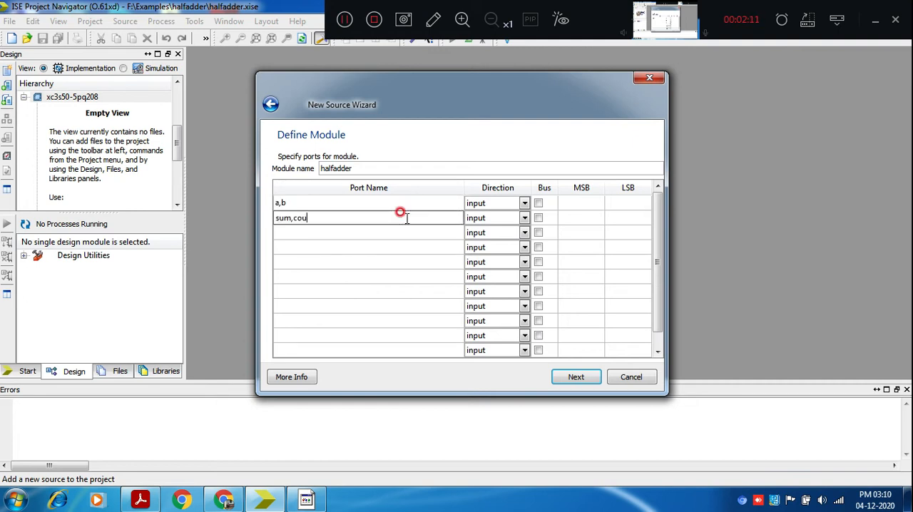
{"action": "type", "text": "t"}
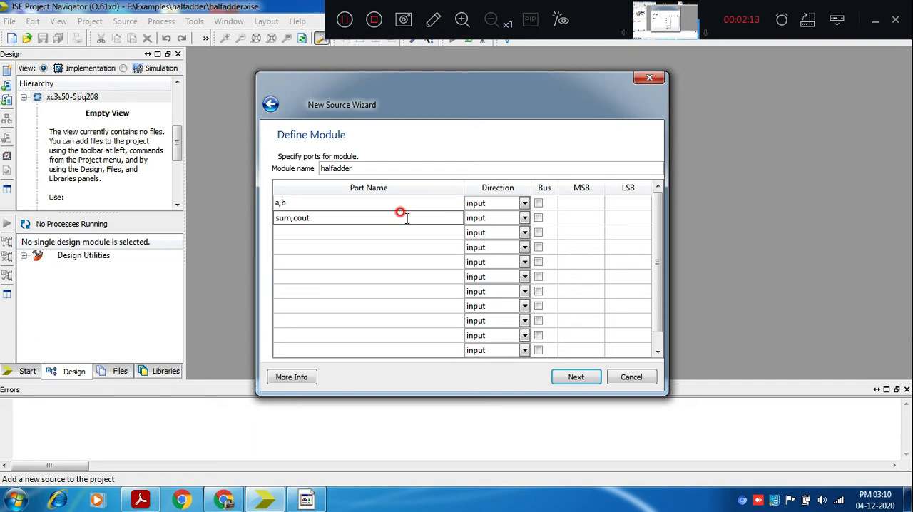
{"action": "left_click", "coordinate": [525, 217]}
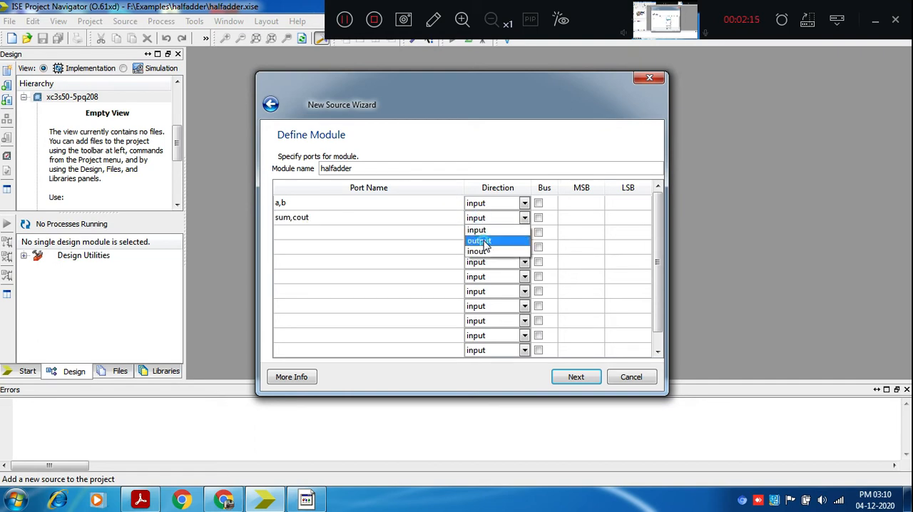
{"action": "left_click", "coordinate": [479, 240]}
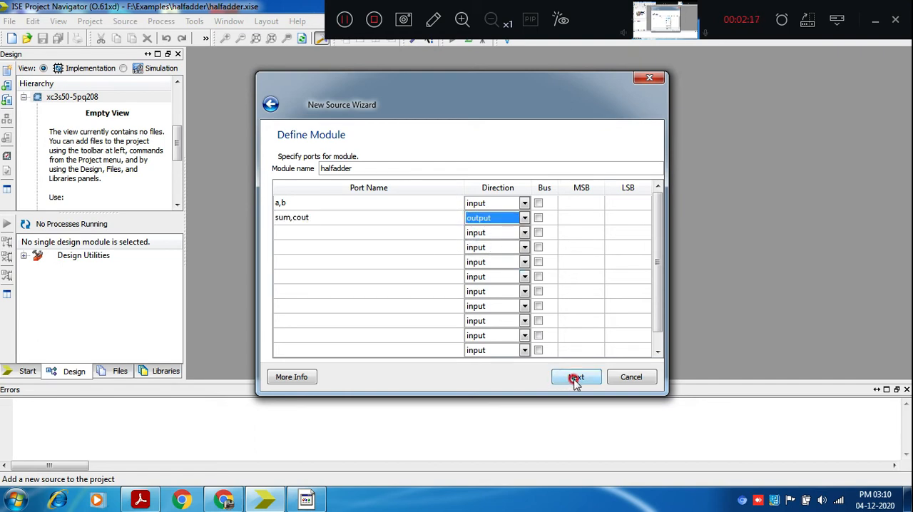
{"action": "left_click", "coordinate": [576, 377]}
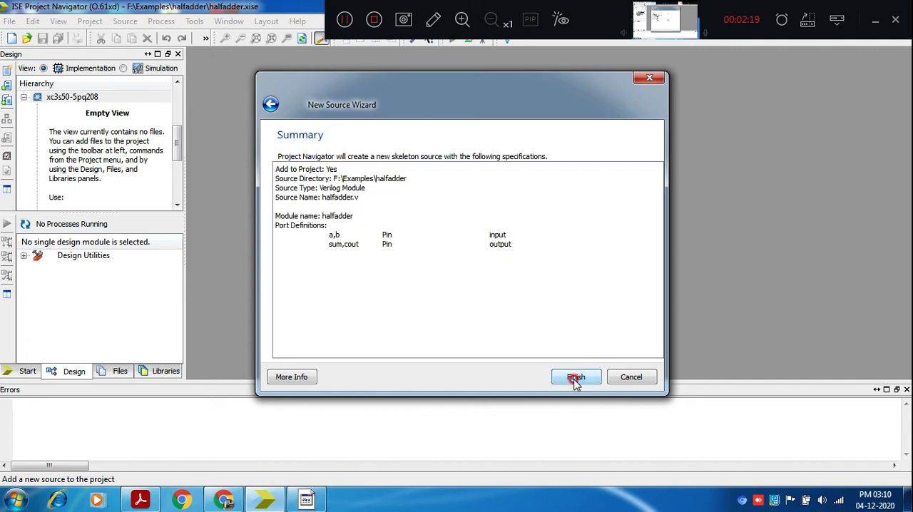
{"action": "left_click", "coordinate": [577, 377]}
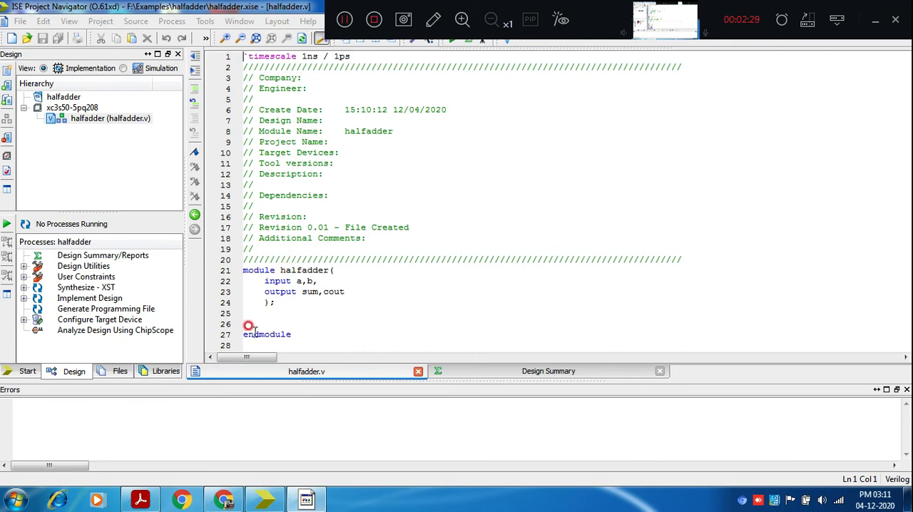
- Complete the header as module halfadder(a,b,sum,cout); and terminate both port declarations with semicolons
{"action": "left_click", "coordinate": [245, 314]}
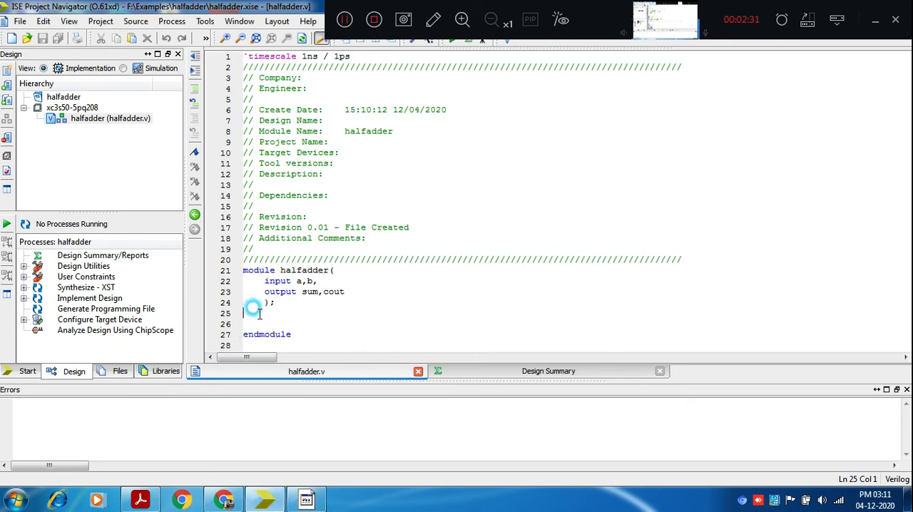
{"action": "left_click", "coordinate": [336, 271]}
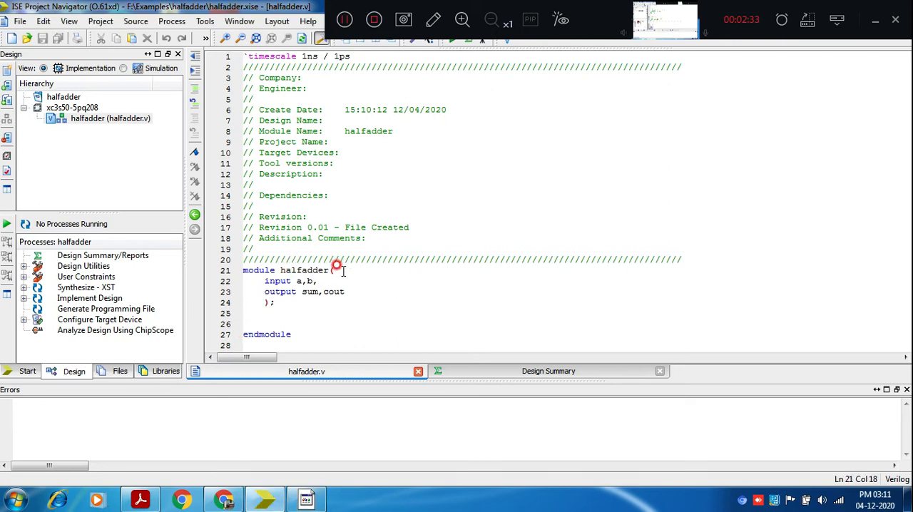
{"action": "type", "text": "a,b,sum"}
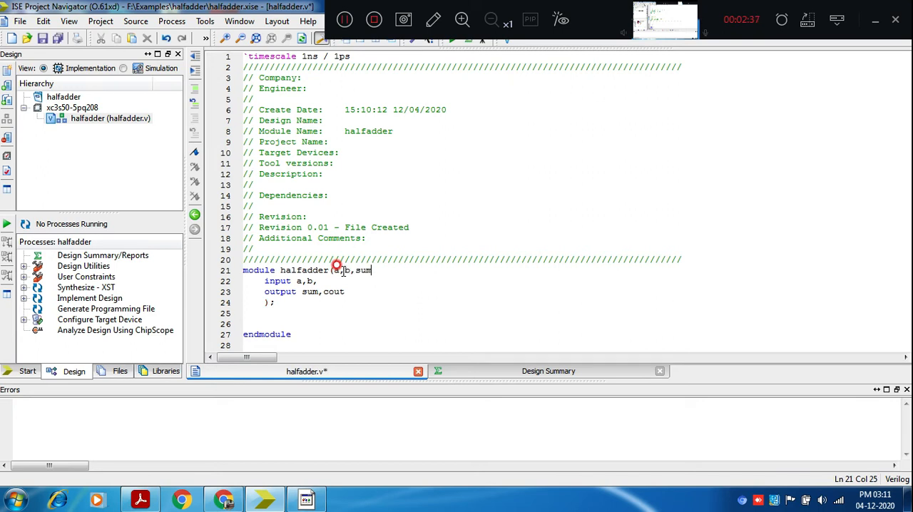
{"action": "type", "text": ",cout"}
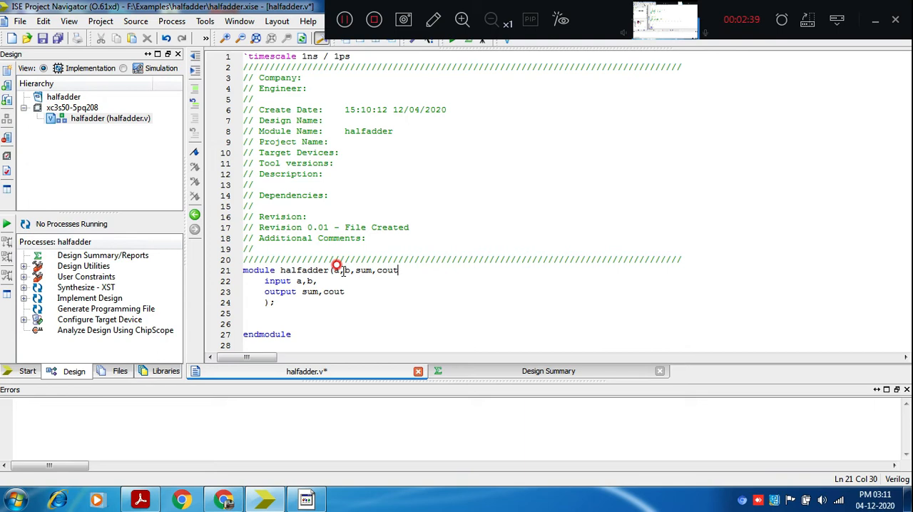
{"action": "type", "text": ");"}
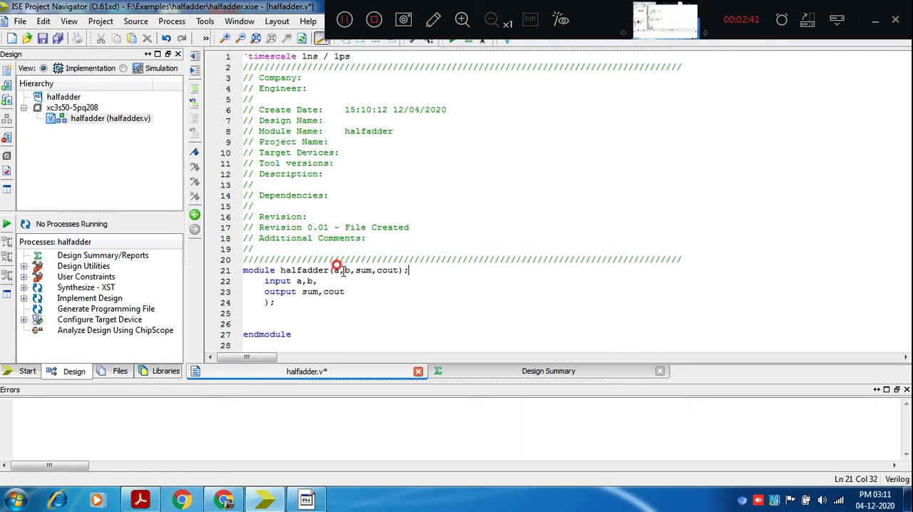
{"action": "left_click", "coordinate": [312, 280]}
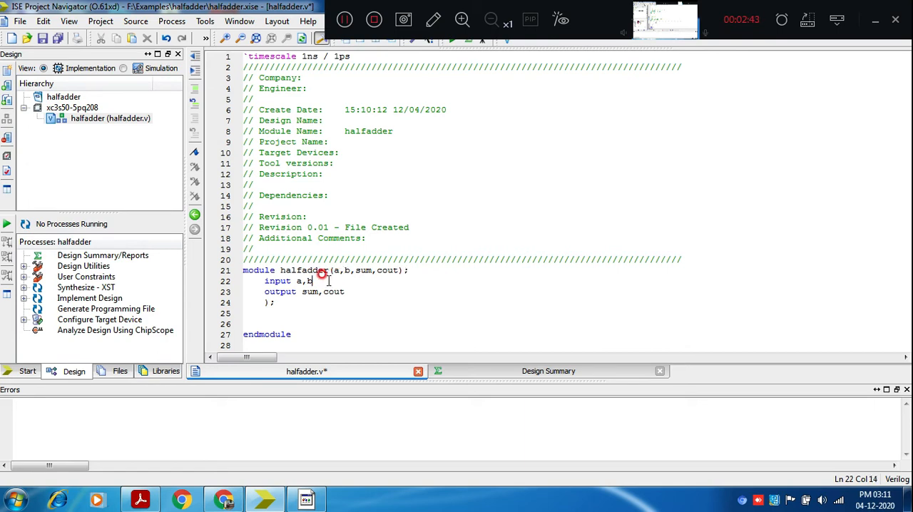
{"action": "left_click", "coordinate": [345, 291]}
{"action": "type", "text": ";"}
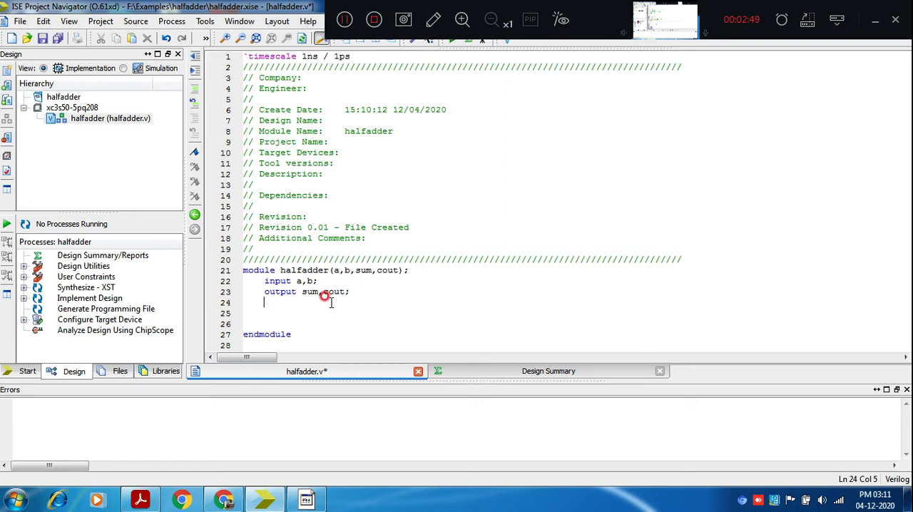
- Write assign sum=a^b; and assign cout=a & b; in the module body
{"action": "type", "text": "assi"}
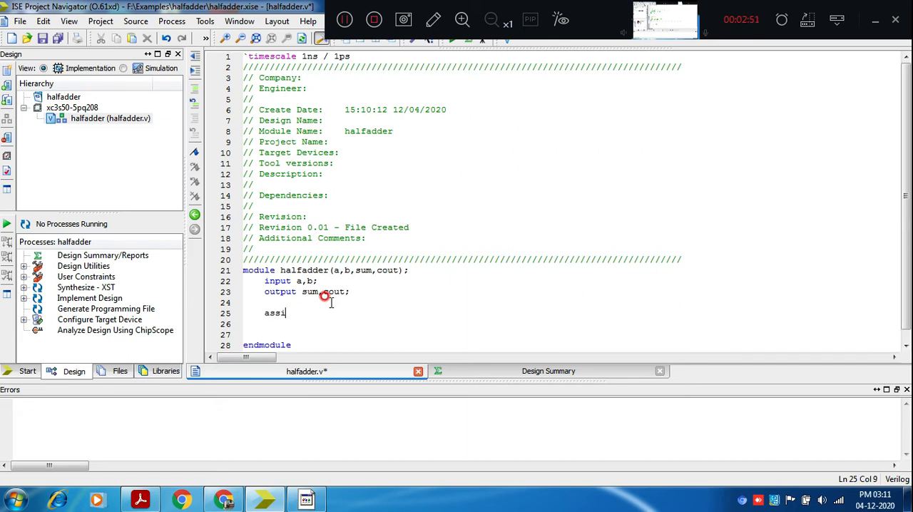
{"action": "type", "text": "gn"}
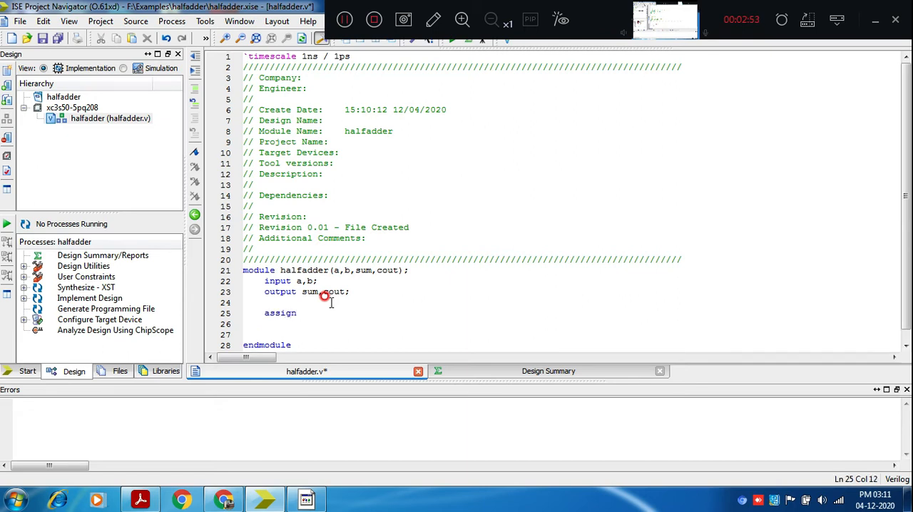
{"action": "type", "text": "sum"}
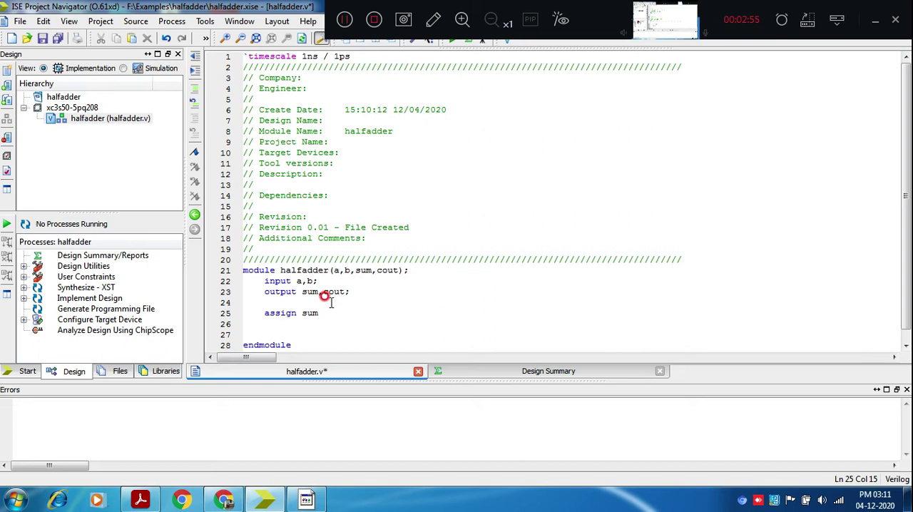
{"action": "type", "text": "=a"}
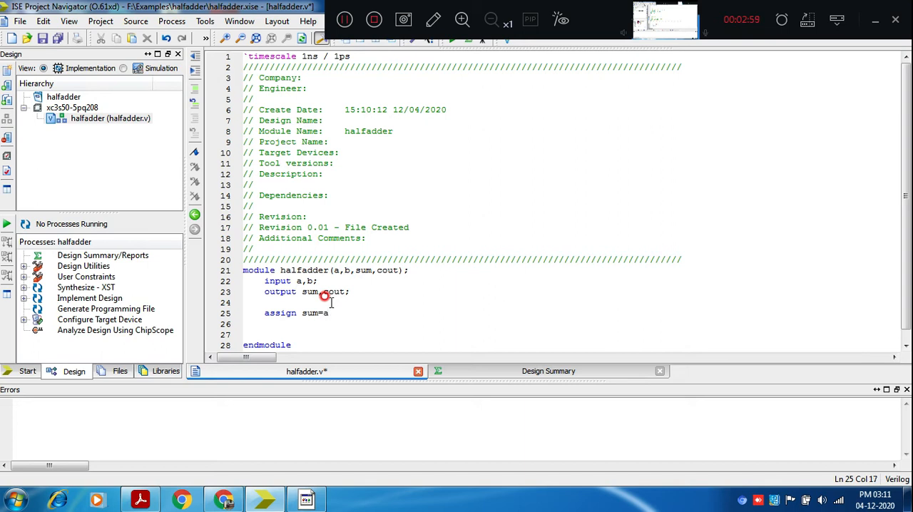
{"action": "type", "text": "^"}
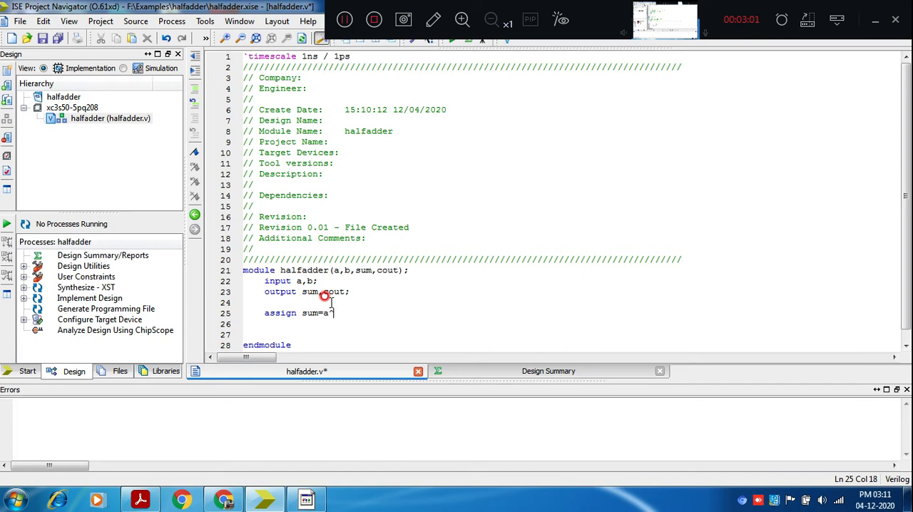
{"action": "type", "text": "b;"}
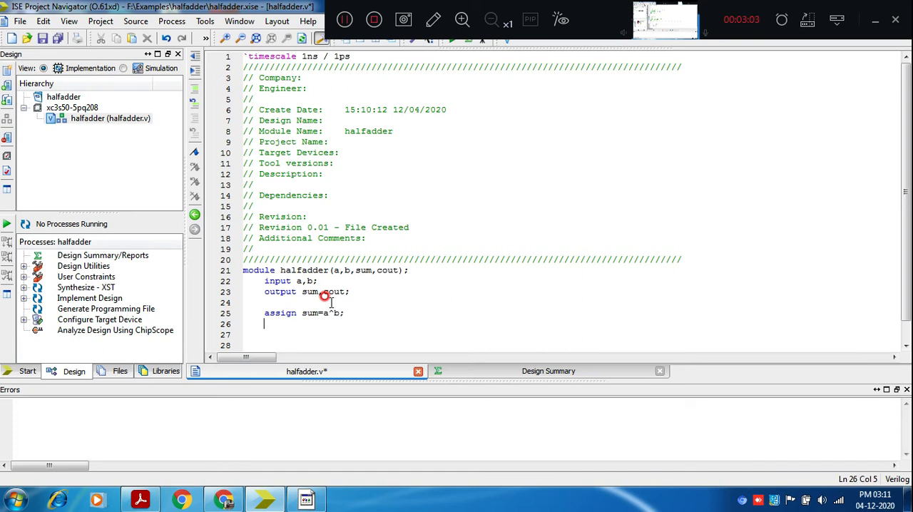
{"action": "type", "text": "assign"}
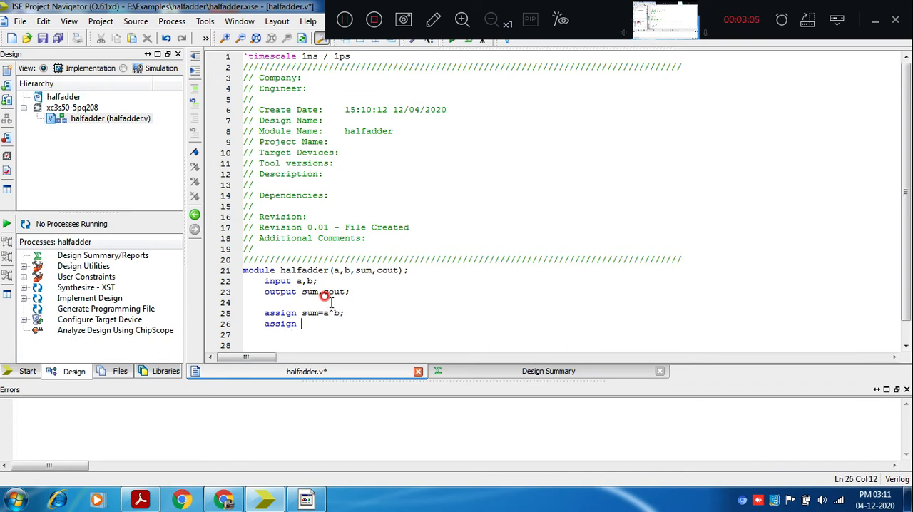
{"action": "type", "text": "cou"}
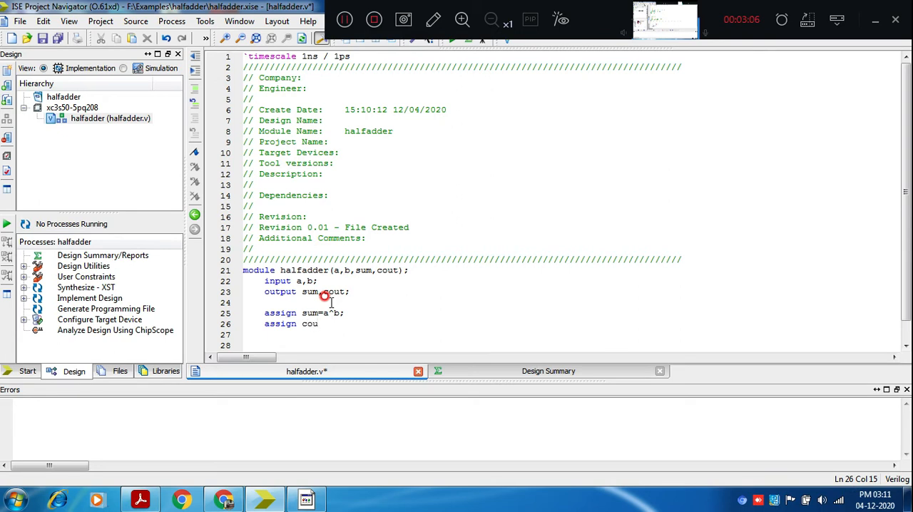
{"action": "type", "text": "t="}
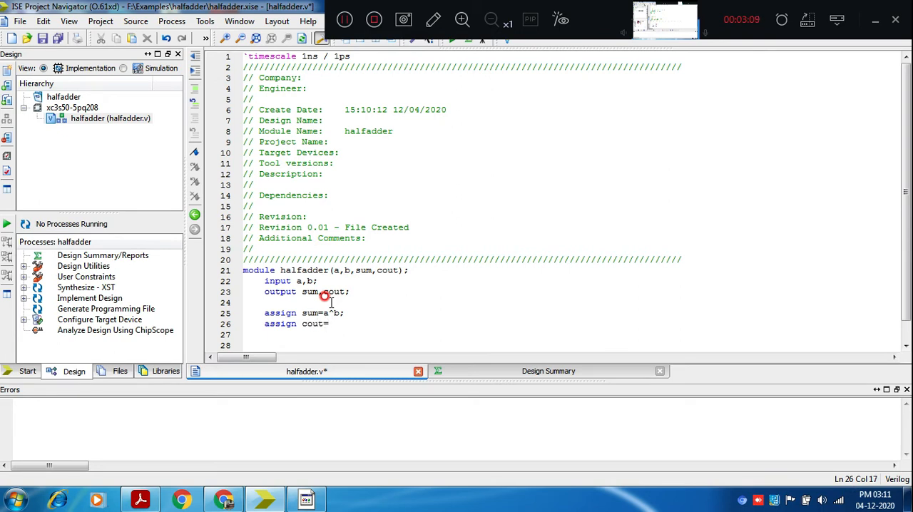
{"action": "type", "text": "a &"}
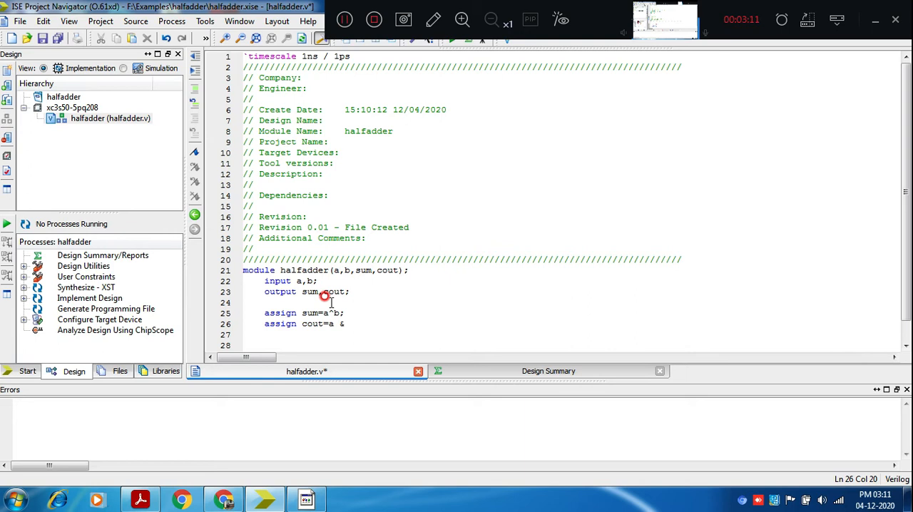
{"action": "type", "text": "b;"}
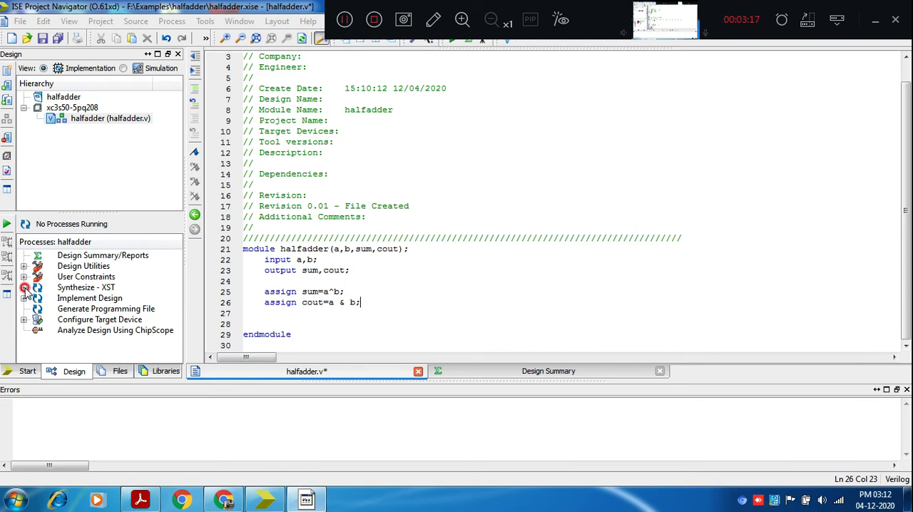
- Switch the Design panel to the Simulation view for halfadder
{"action": "left_click", "coordinate": [23, 287]}
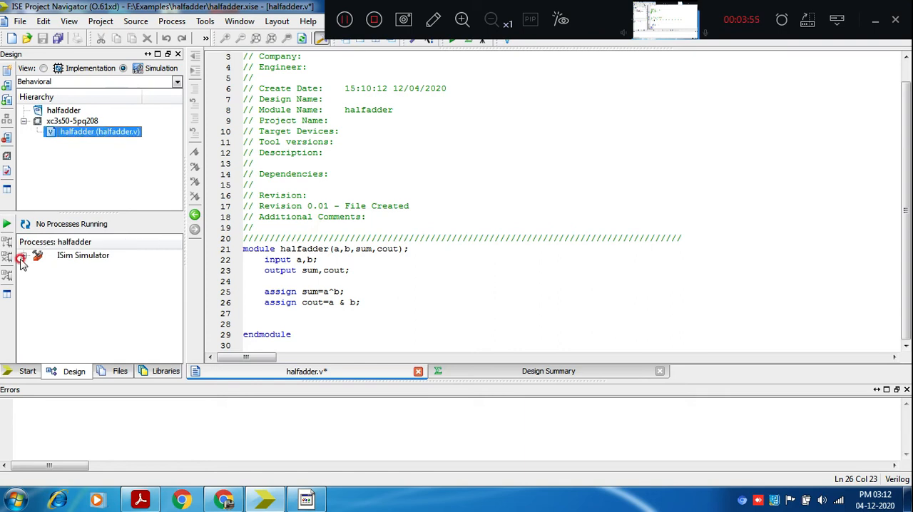
- Run Behavioral Check Syntax, saving halfadder.v, then launch Simulate Behavioral Model in ISim
{"action": "left_click", "coordinate": [23, 256]}
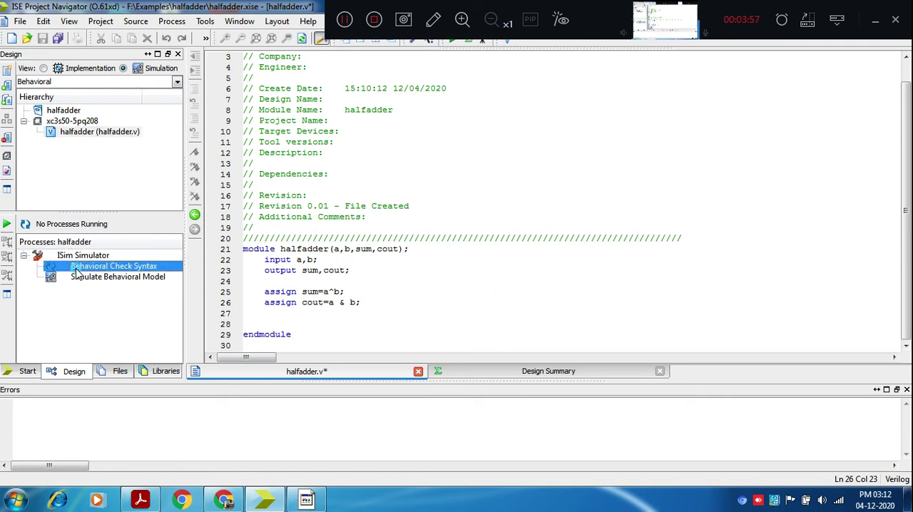
{"action": "double_click", "coordinate": [114, 265]}
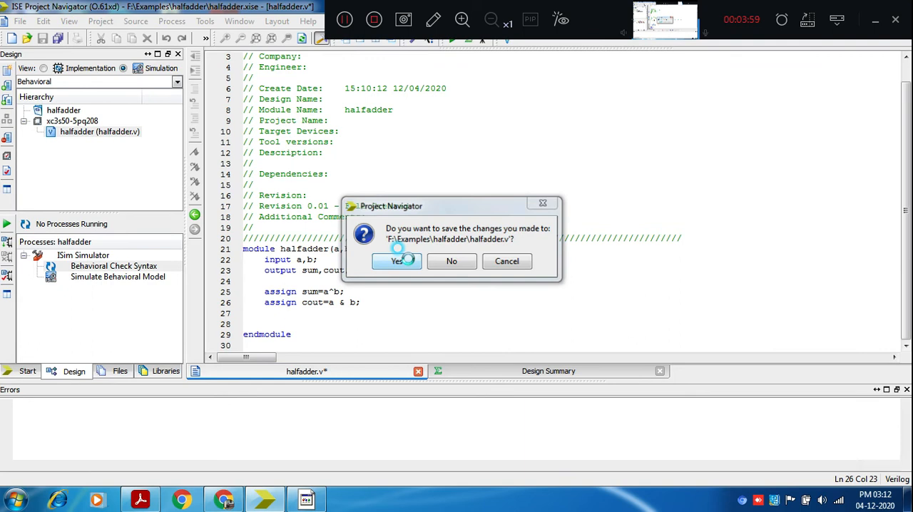
{"action": "left_click", "coordinate": [396, 260]}
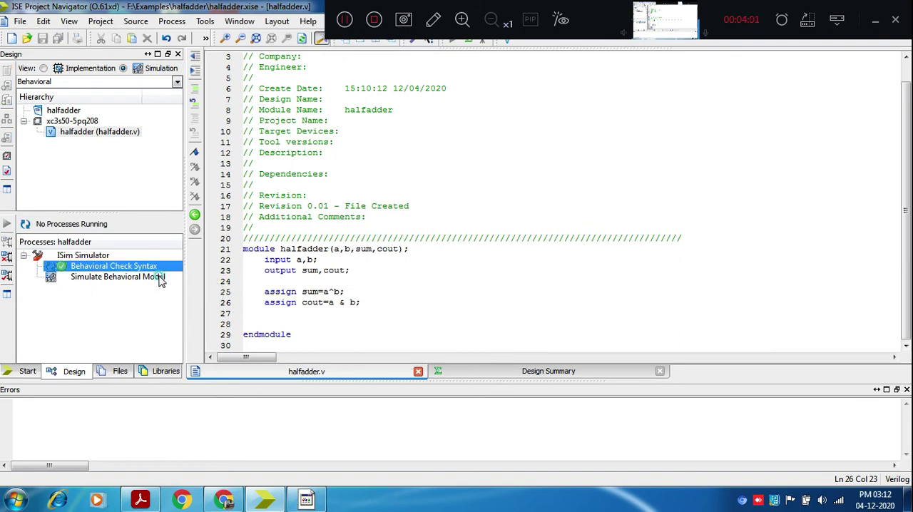
{"action": "left_click", "coordinate": [114, 277]}
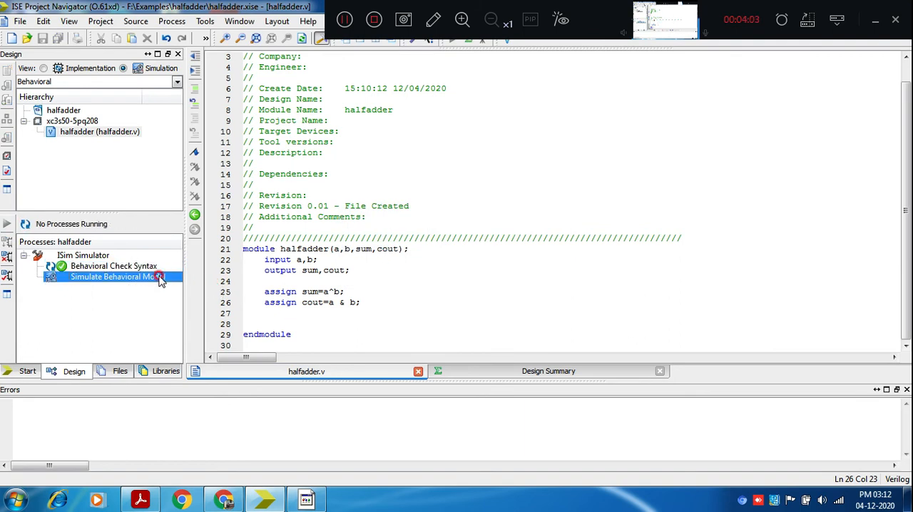
{"action": "double_click", "coordinate": [113, 277]}
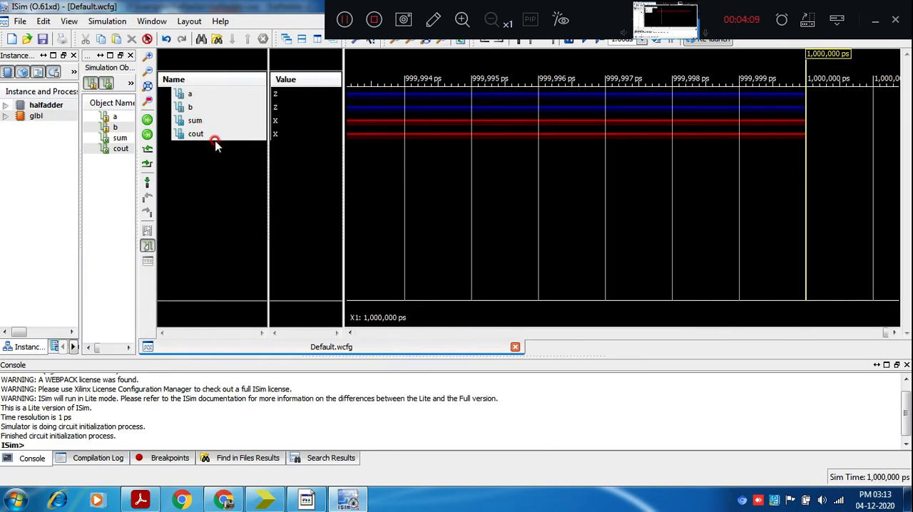
- Force signal a to constant 1, cancelled after 1000us, and apply it
{"action": "left_click", "coordinate": [190, 94]}
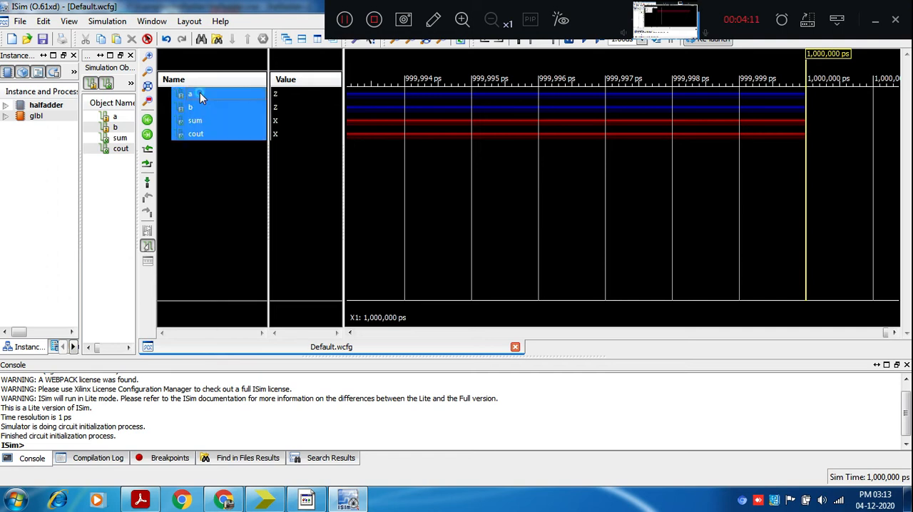
{"action": "right_click", "coordinate": [190, 95]}
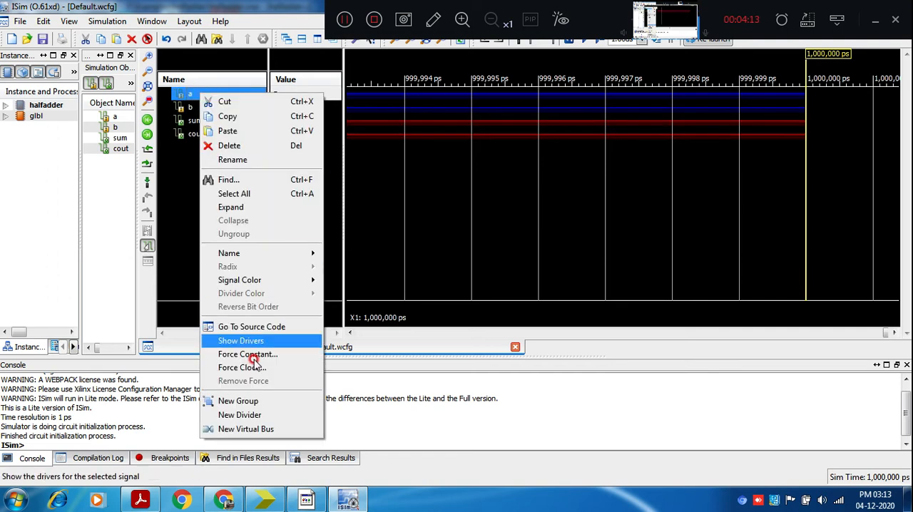
{"action": "left_click", "coordinate": [248, 354]}
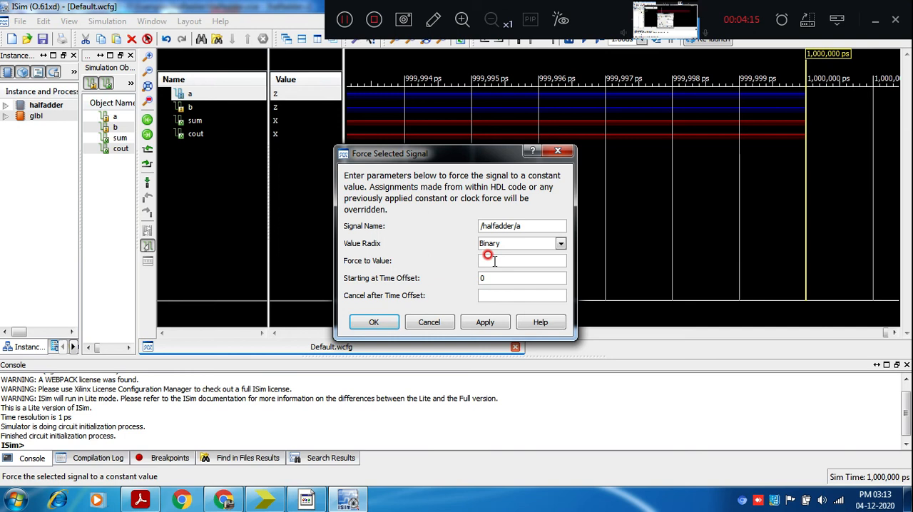
{"action": "type", "text": "1"}
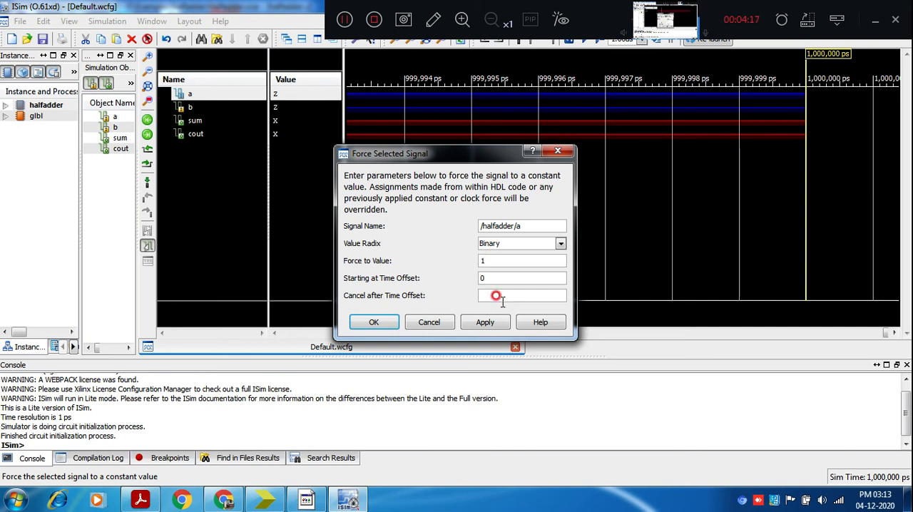
{"action": "type", "text": "1000us"}
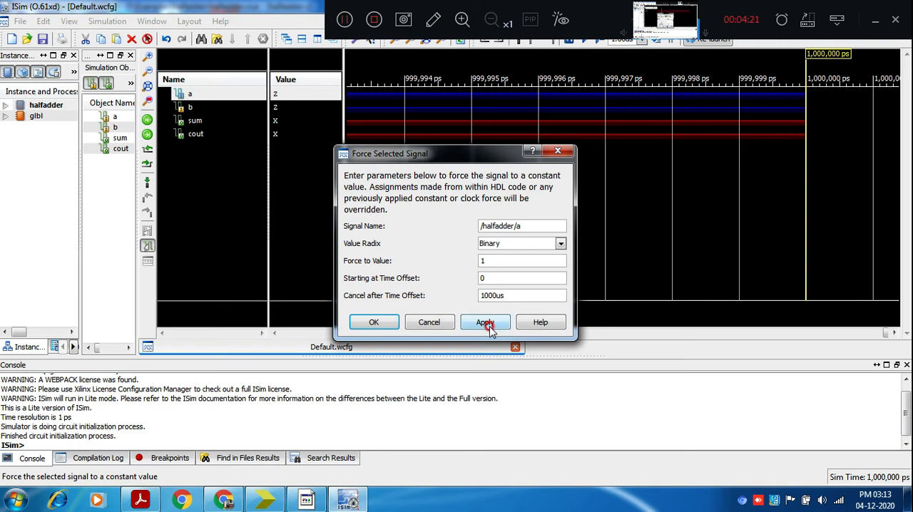
{"action": "left_click", "coordinate": [484, 321]}
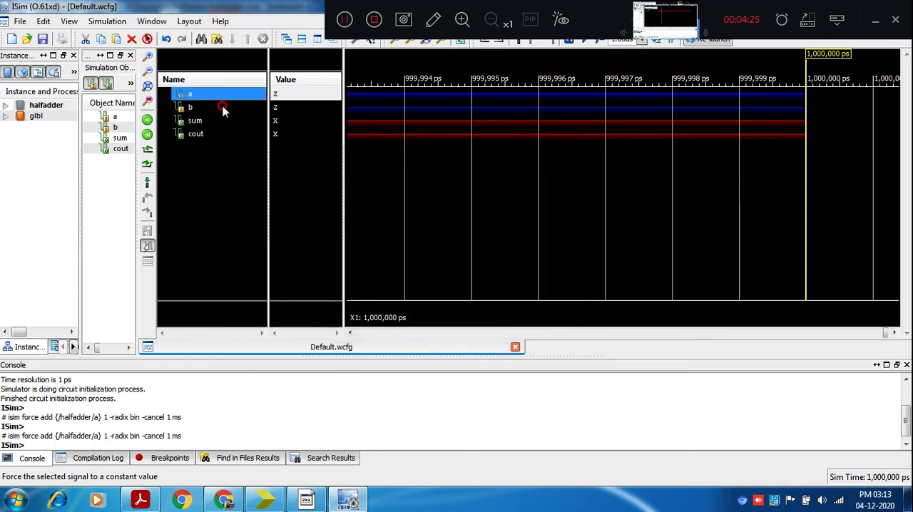
- Force signal b to constant 1, cancelled after 1000us, and close the force dialog
{"action": "right_click", "coordinate": [191, 106]}
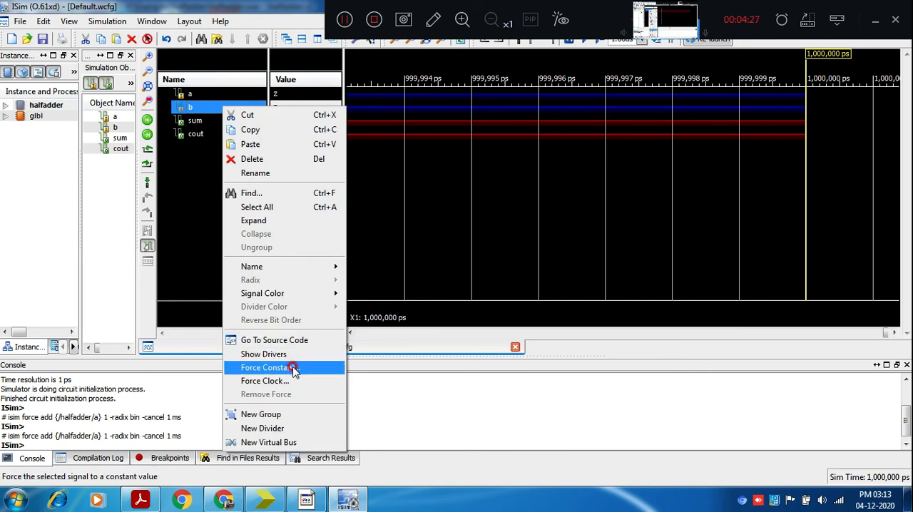
{"action": "left_click", "coordinate": [265, 368]}
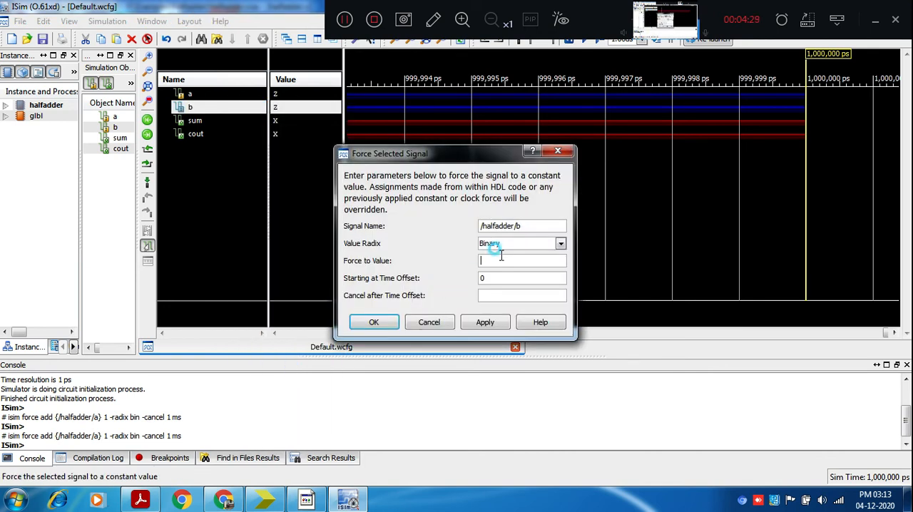
{"action": "type", "text": "1"}
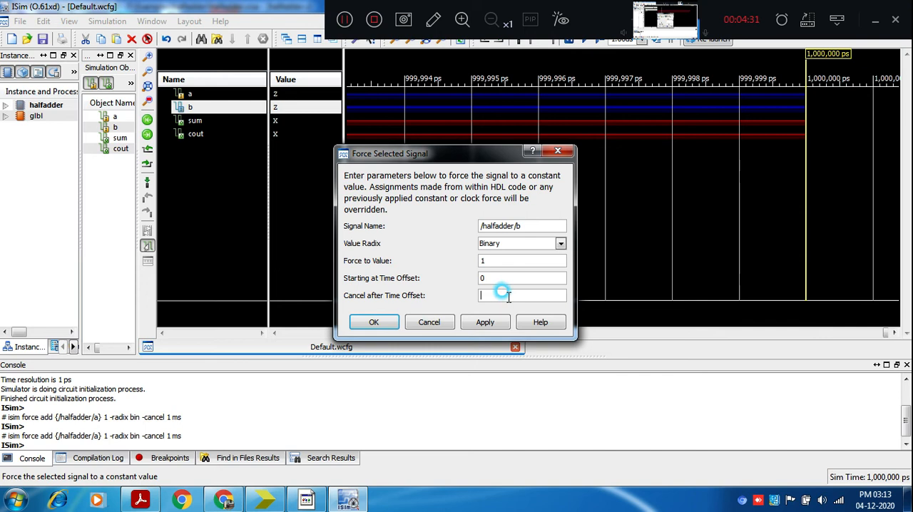
{"action": "type", "text": "1"}
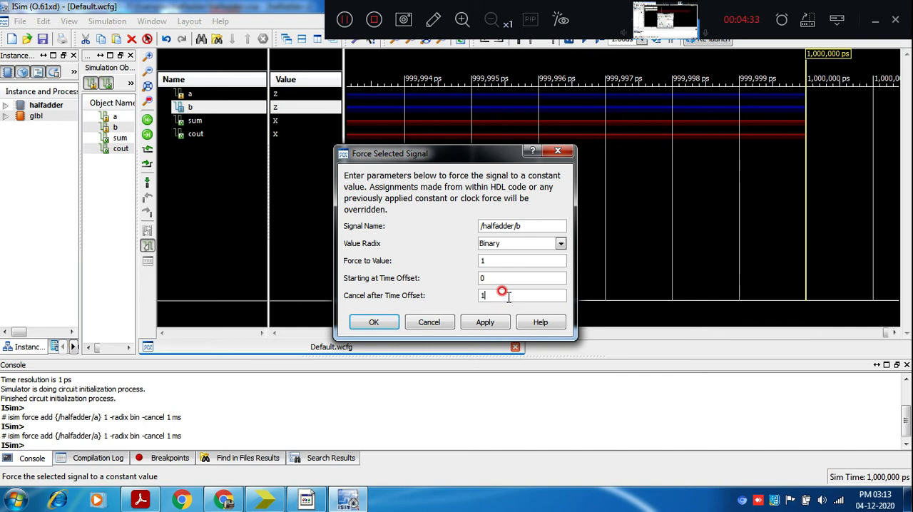
{"action": "type", "text": "000us"}
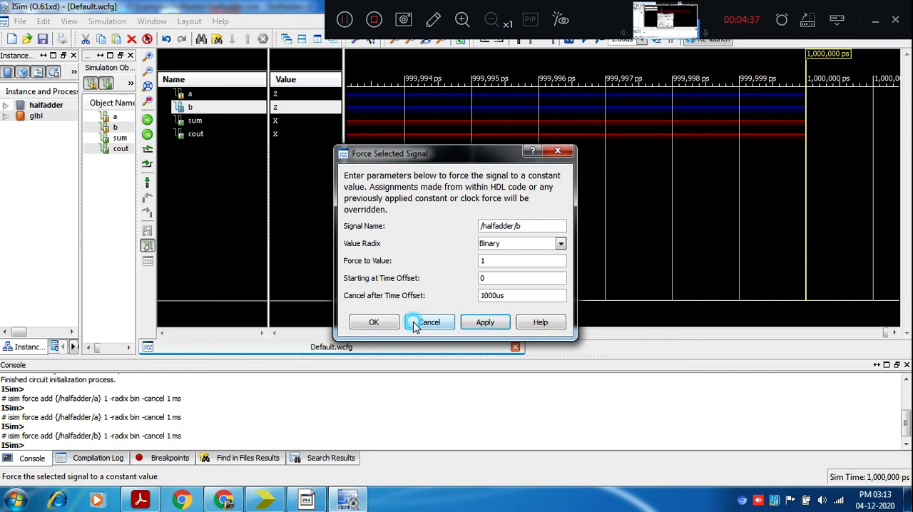
{"action": "left_click", "coordinate": [431, 321]}
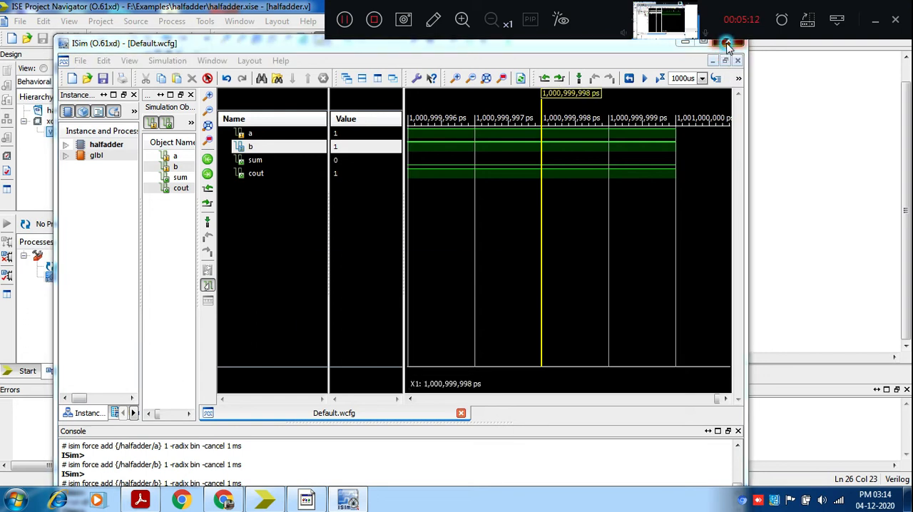
- Exit the ISim simulator and confirm, returning to Project Navigator
{"action": "left_click", "coordinate": [728, 40]}
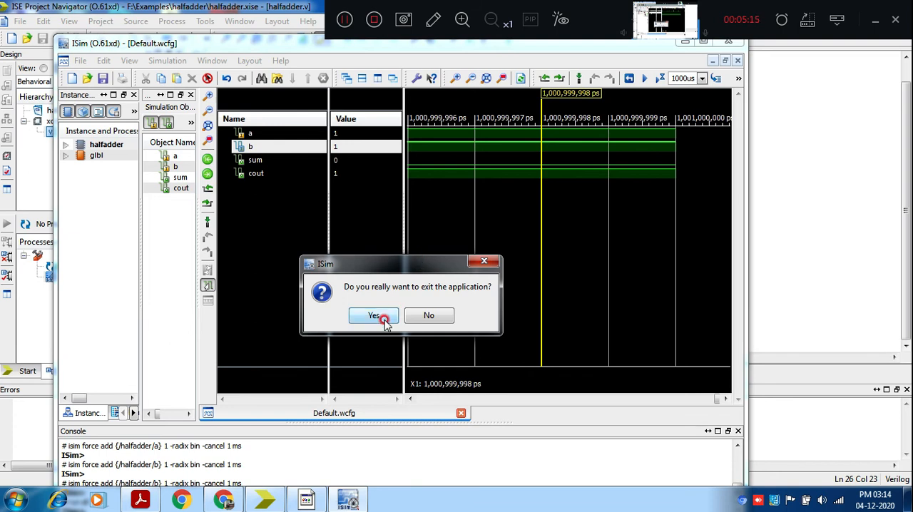
{"action": "left_click", "coordinate": [374, 315]}
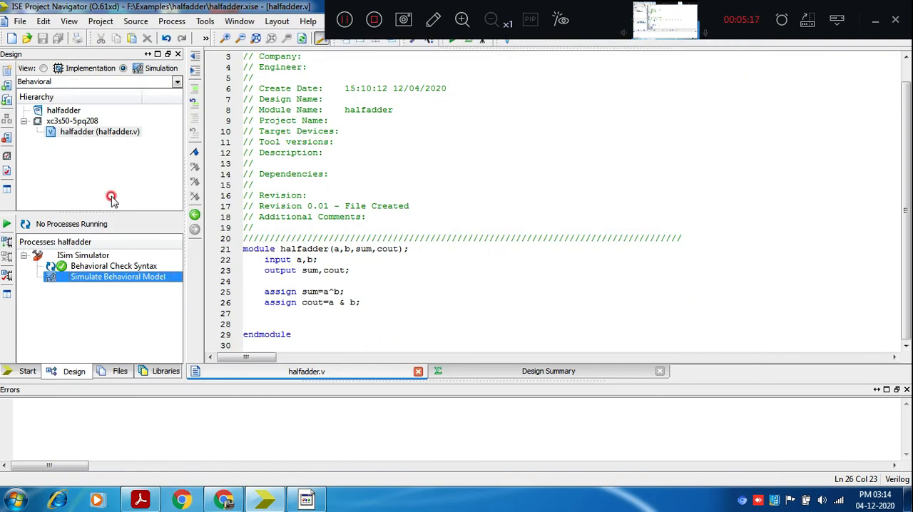
- Switch to the Implementation view and expand the User Constraints steps for halfadder
{"action": "left_click", "coordinate": [59, 68]}
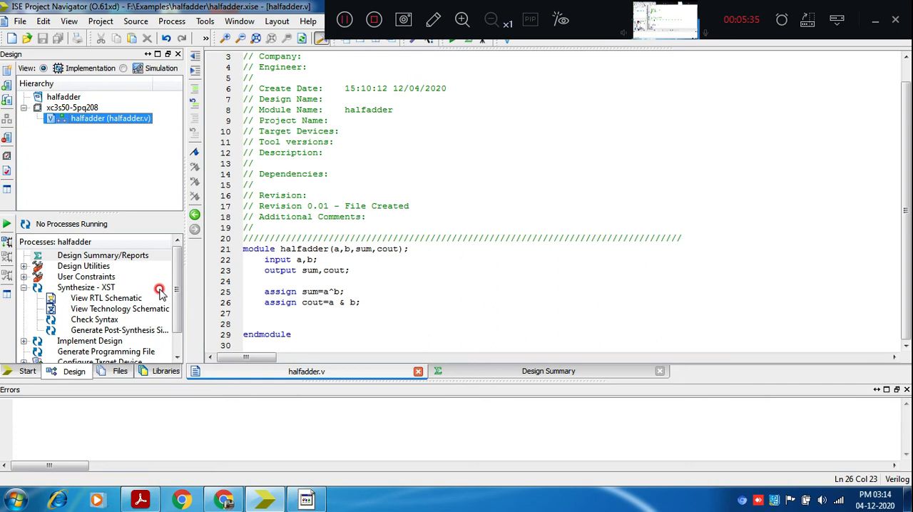
{"action": "scroll", "scroll_direction": "down", "scroll_amount": 3}
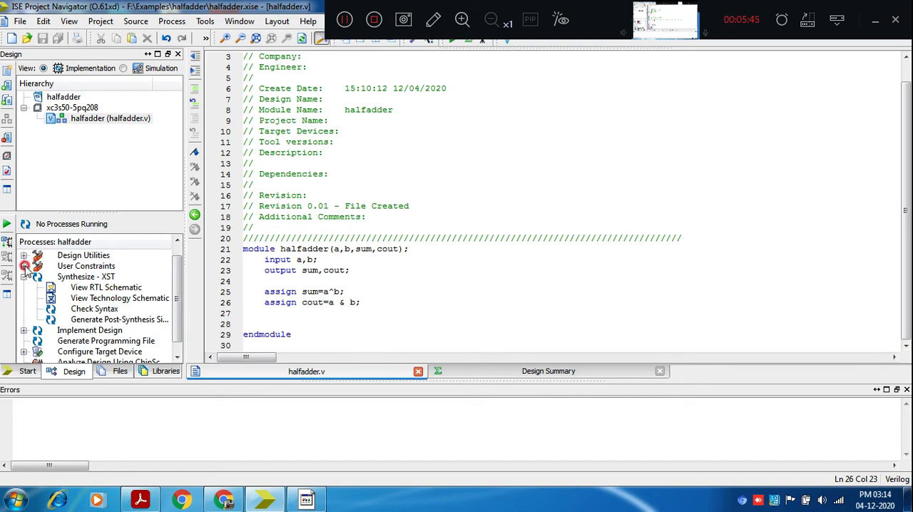
{"action": "left_click", "coordinate": [23, 265]}
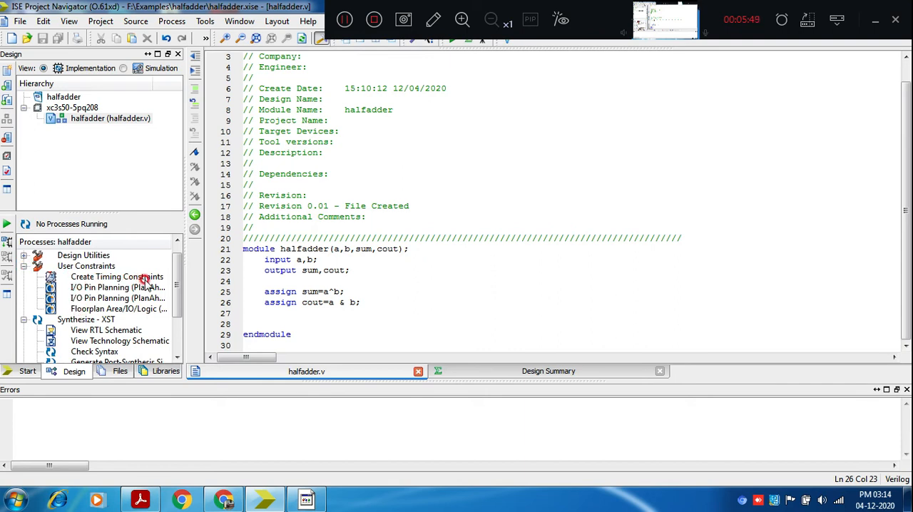
{"action": "mouse_move", "coordinate": [91, 313]}
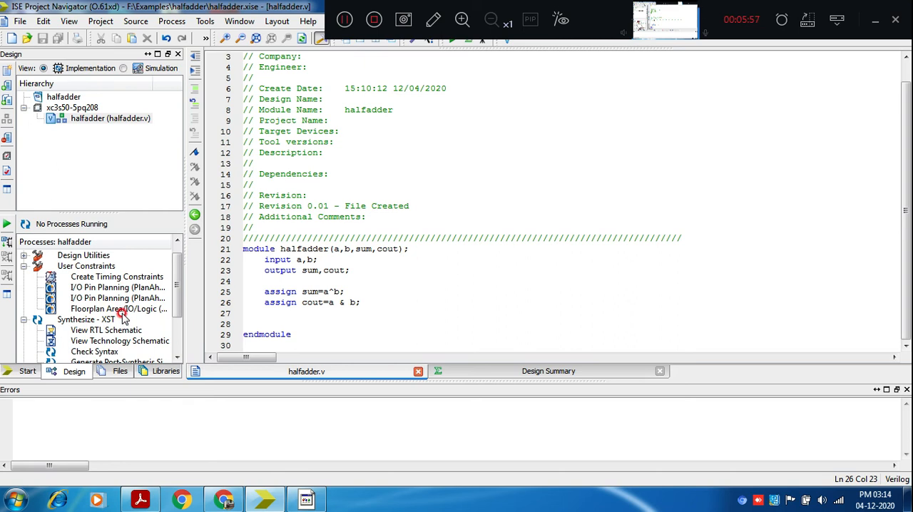
{"action": "mouse_move", "coordinate": [117, 298]}
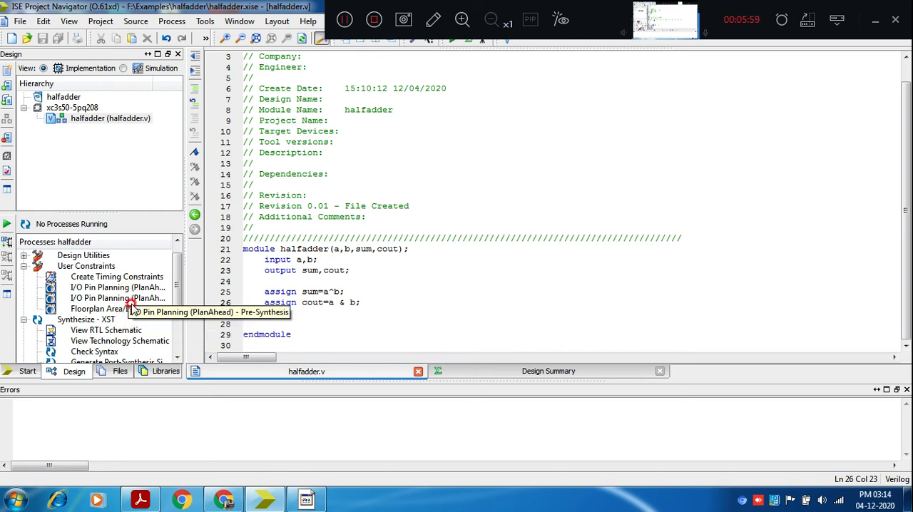
{"action": "scroll", "scroll_direction": "down", "scroll_amount": 3}
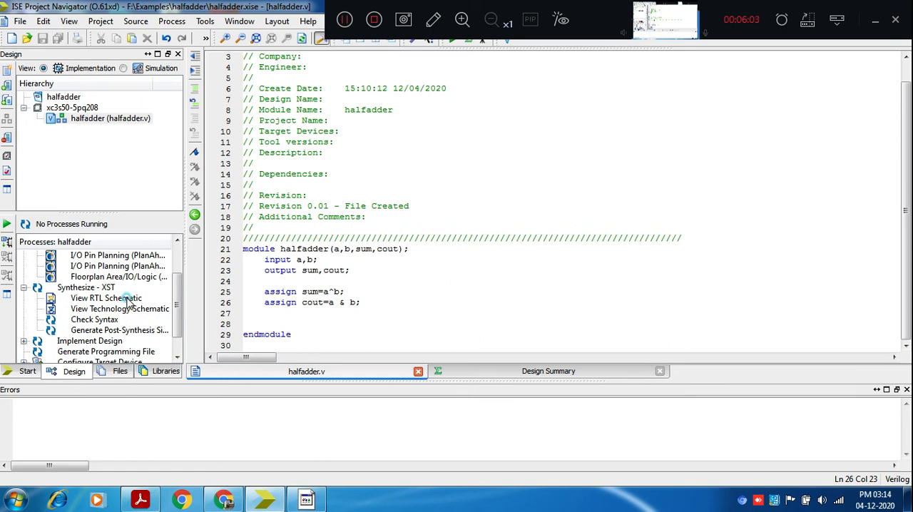
- Check halfadder's syntax, run View RTL Schematic and accept the viewer startup mode
{"action": "double_click", "coordinate": [94, 320]}
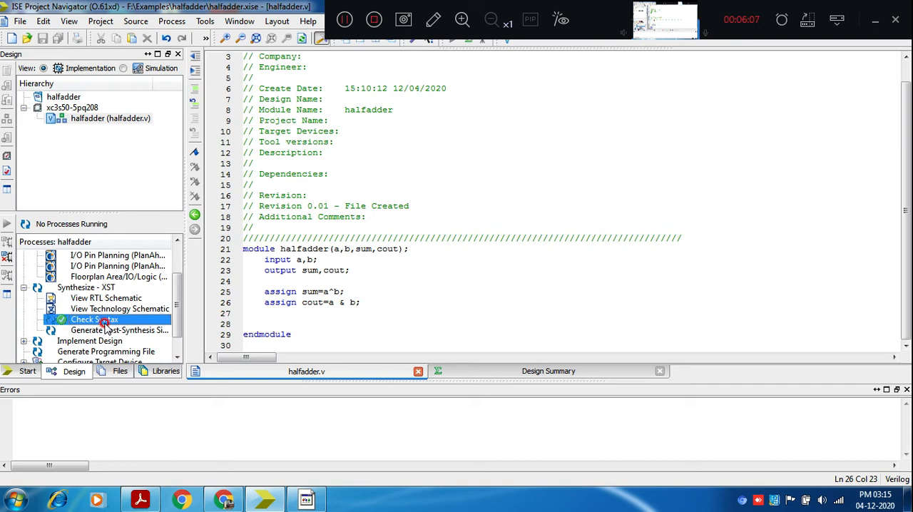
{"action": "double_click", "coordinate": [105, 297]}
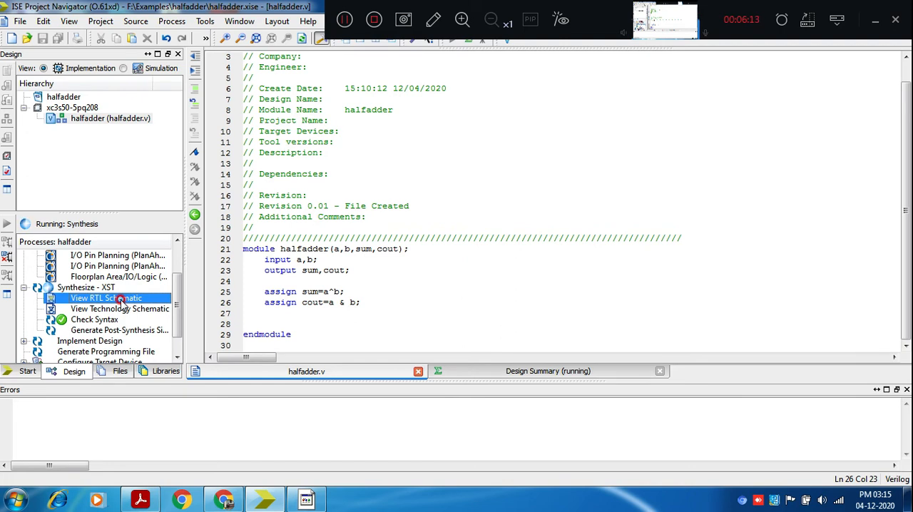
{"action": "double_click", "coordinate": [106, 297]}
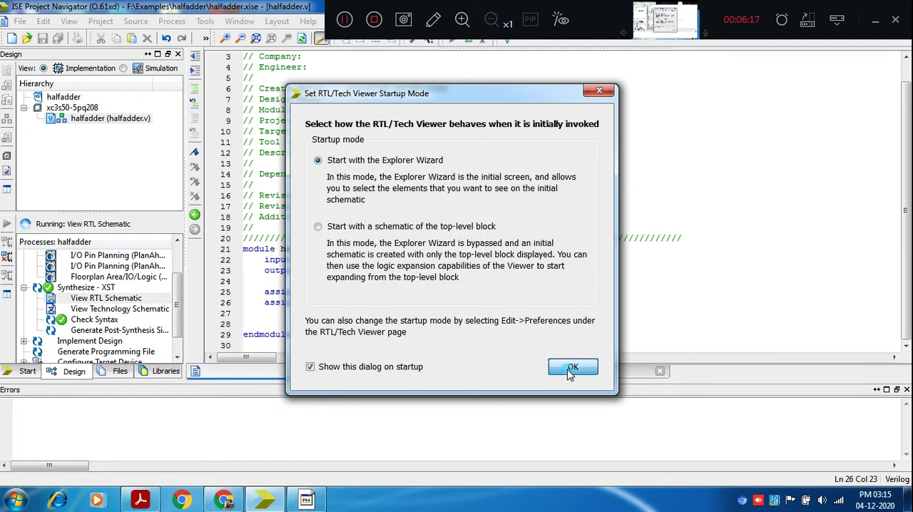
{"action": "left_click", "coordinate": [572, 366]}
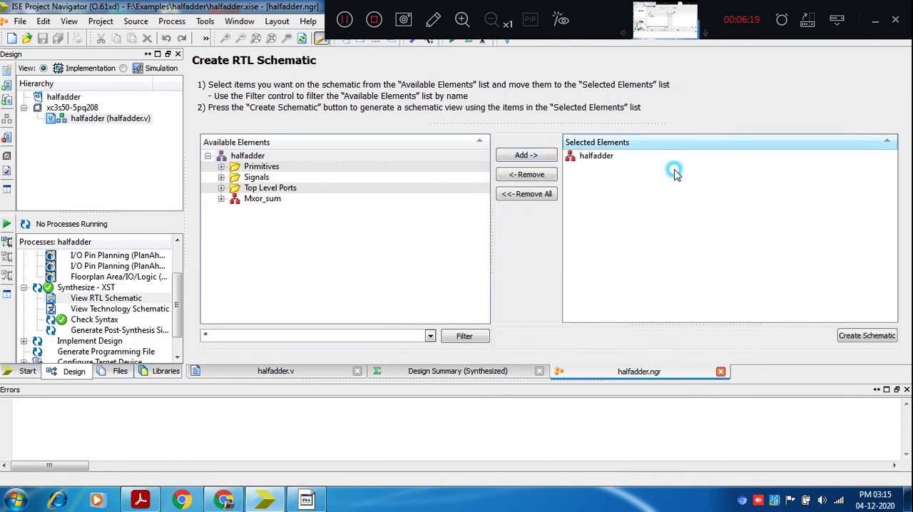
- Generate the halfadder RTL schematic showing inputs a, b and outputs cout, sum
{"action": "left_click", "coordinate": [867, 336]}
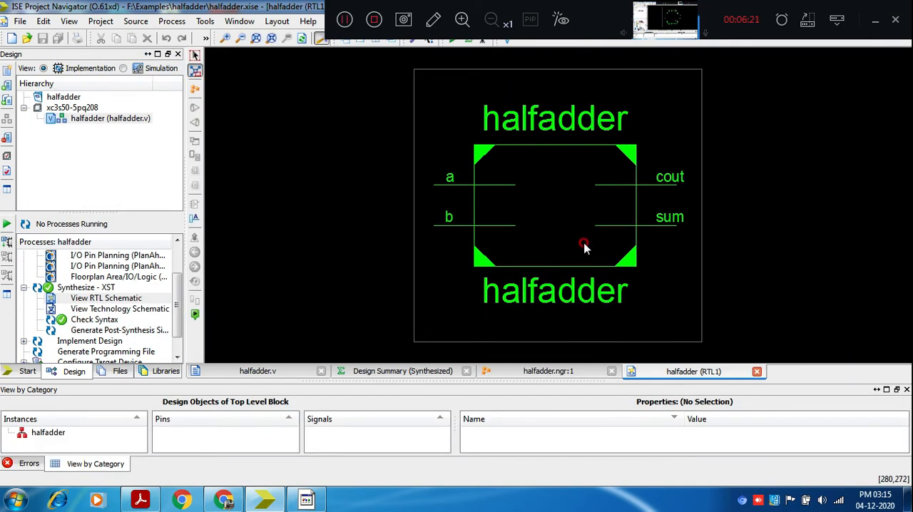
{"action": "mouse_move", "coordinate": [537, 246]}
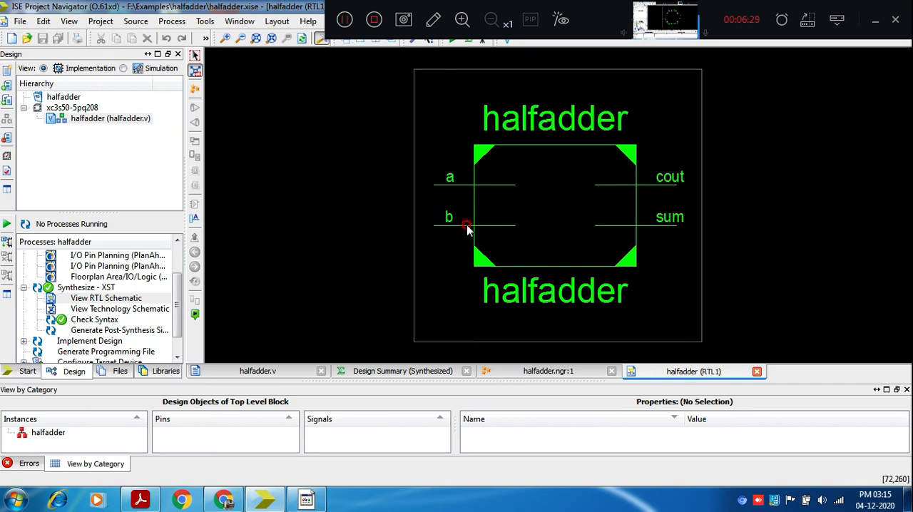
{"action": "mouse_move", "coordinate": [588, 206]}
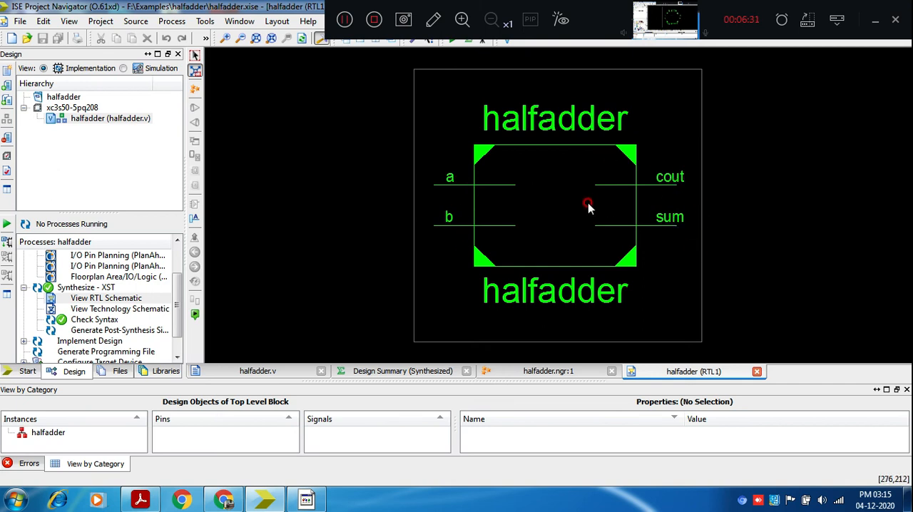
{"action": "mouse_move", "coordinate": [525, 202]}
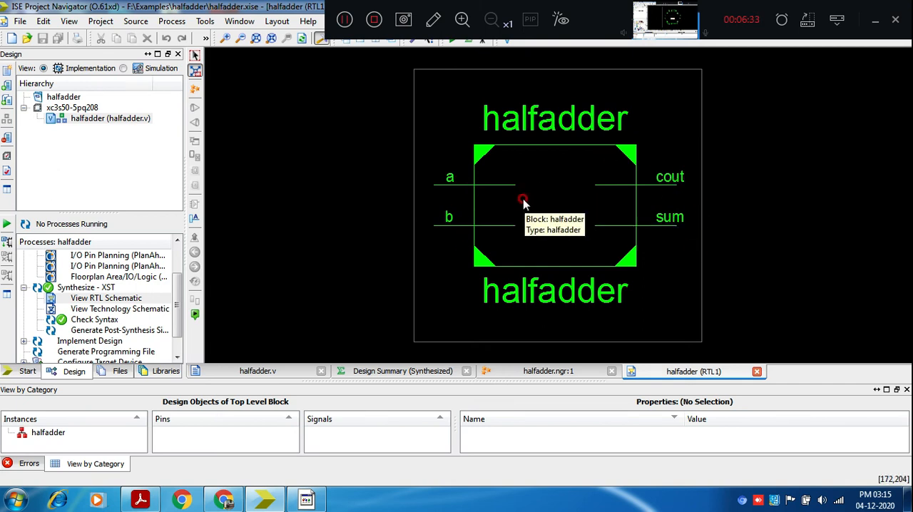
{"action": "mouse_move", "coordinate": [491, 183]}
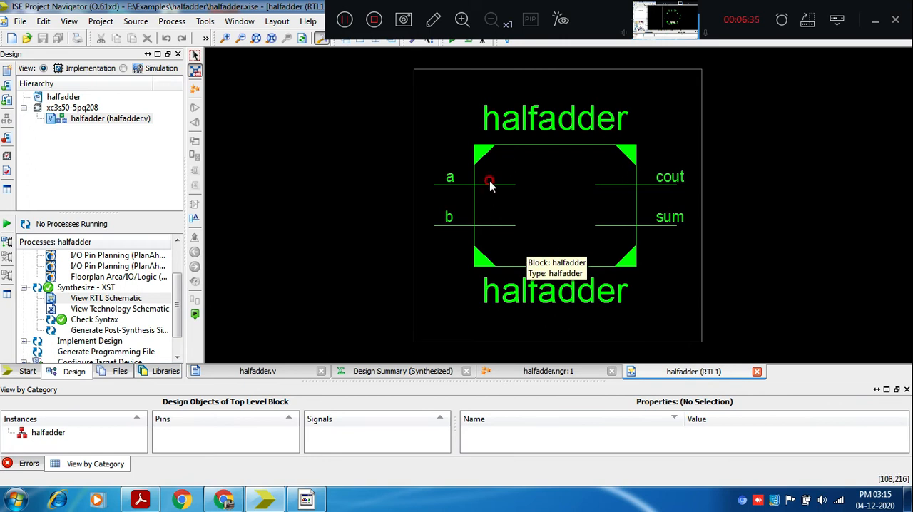
{"action": "mouse_move", "coordinate": [563, 191]}
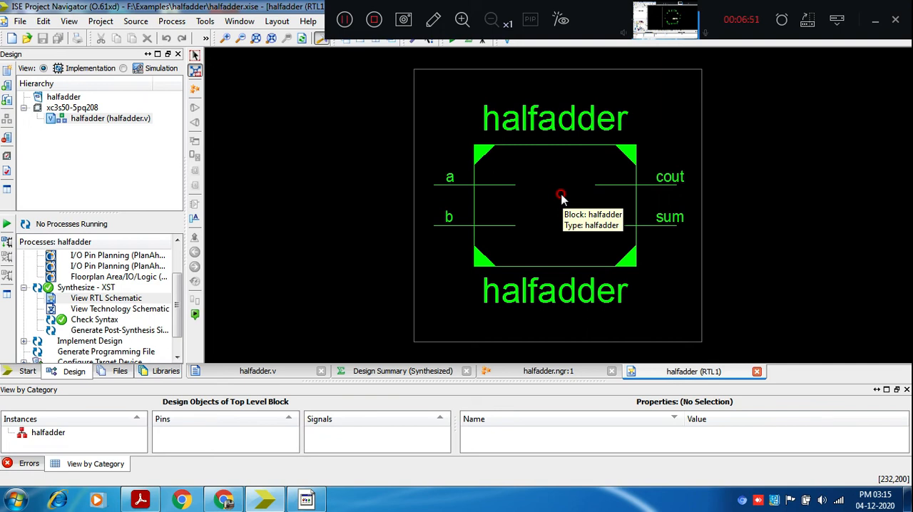
{"action": "mouse_move", "coordinate": [562, 198]}
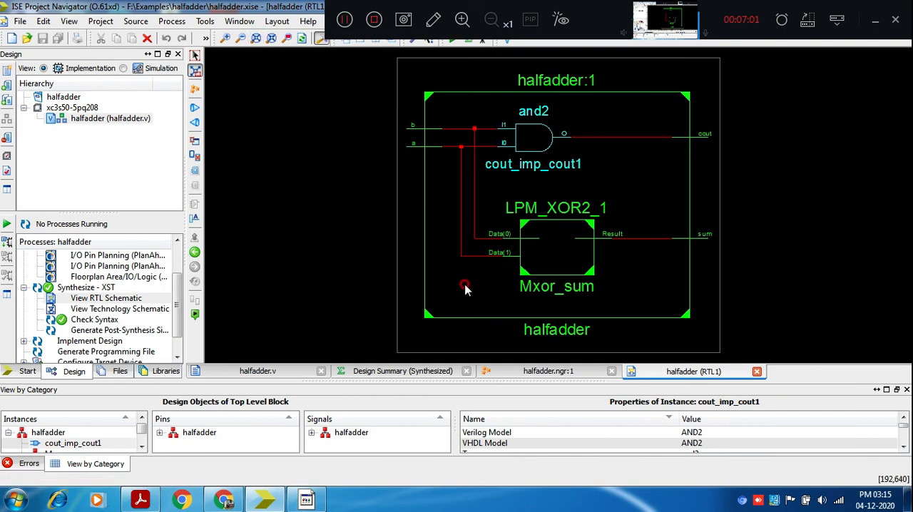
{"action": "mouse_move", "coordinate": [476, 168]}
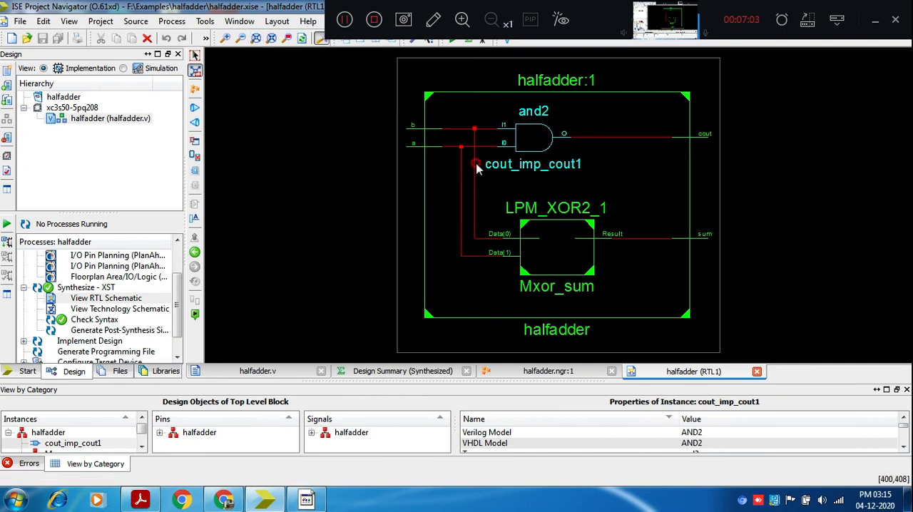
{"action": "mouse_move", "coordinate": [528, 155]}
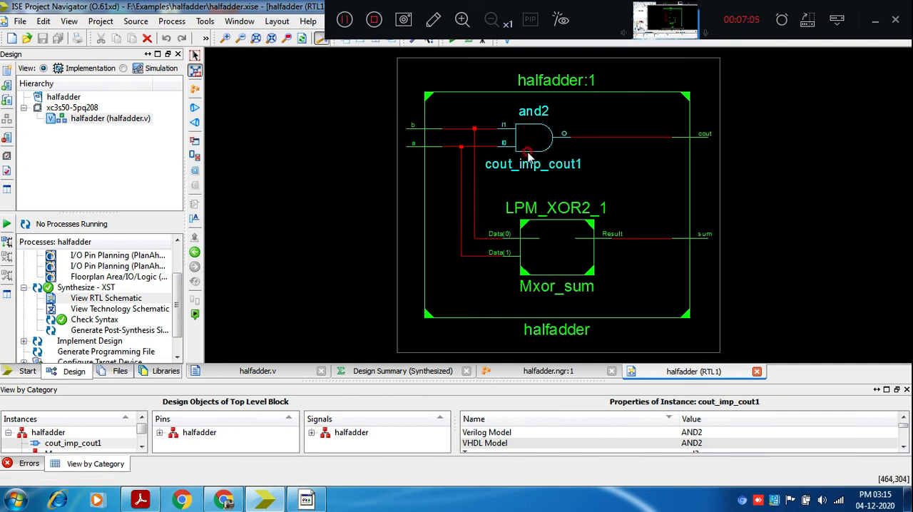
{"action": "mouse_move", "coordinate": [542, 117]}
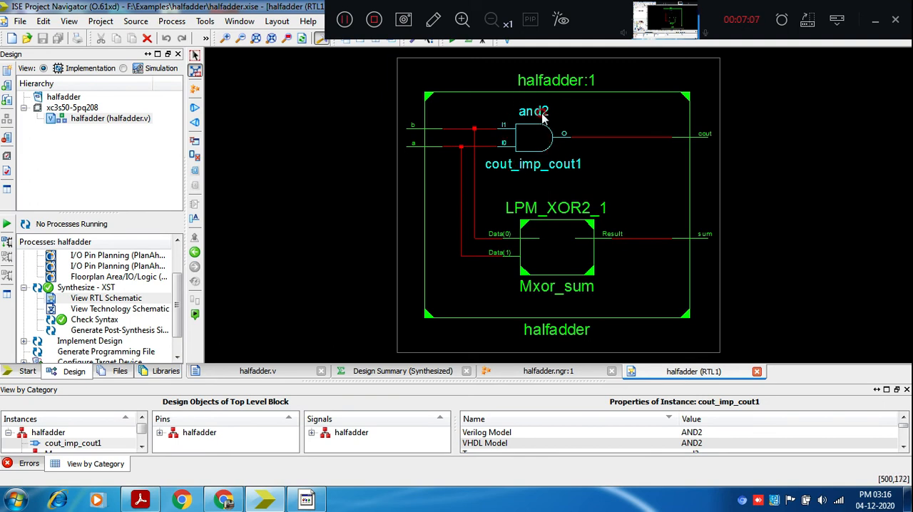
- Expand the Mxor_sum block into its and2b1 and or2 gates, checking halfadder.v alongside
{"action": "double_click", "coordinate": [557, 246]}
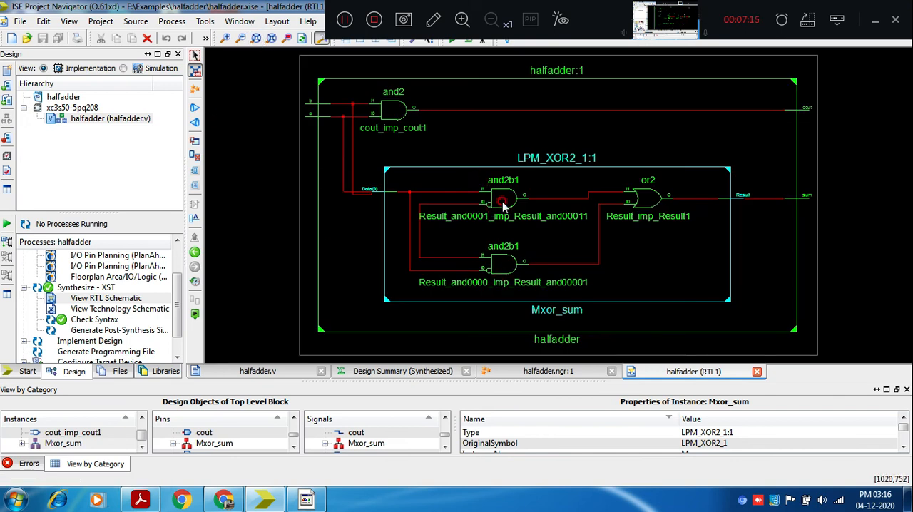
{"action": "mouse_move", "coordinate": [655, 208]}
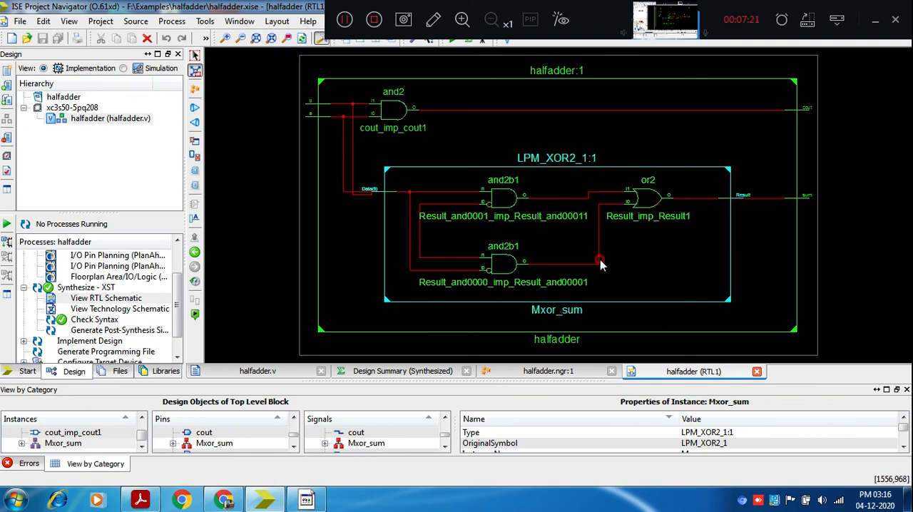
{"action": "mouse_move", "coordinate": [402, 171]}
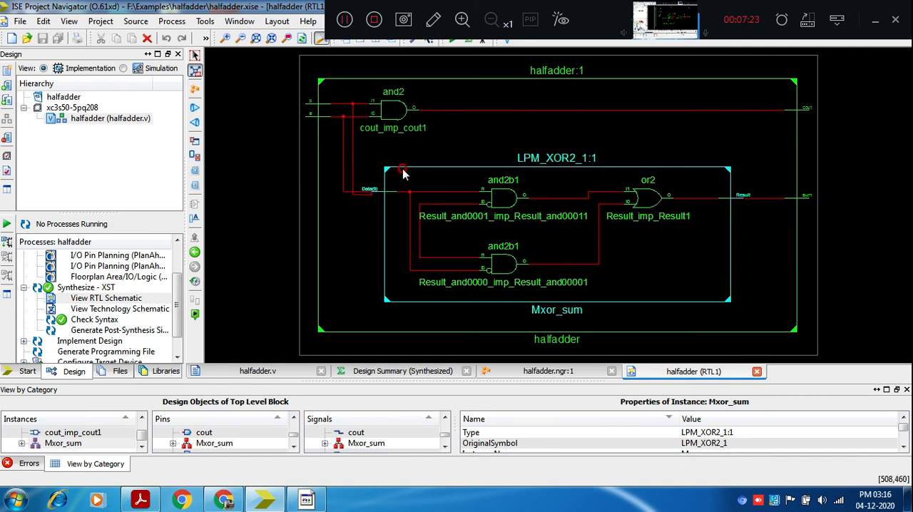
{"action": "mouse_move", "coordinate": [345, 250]}
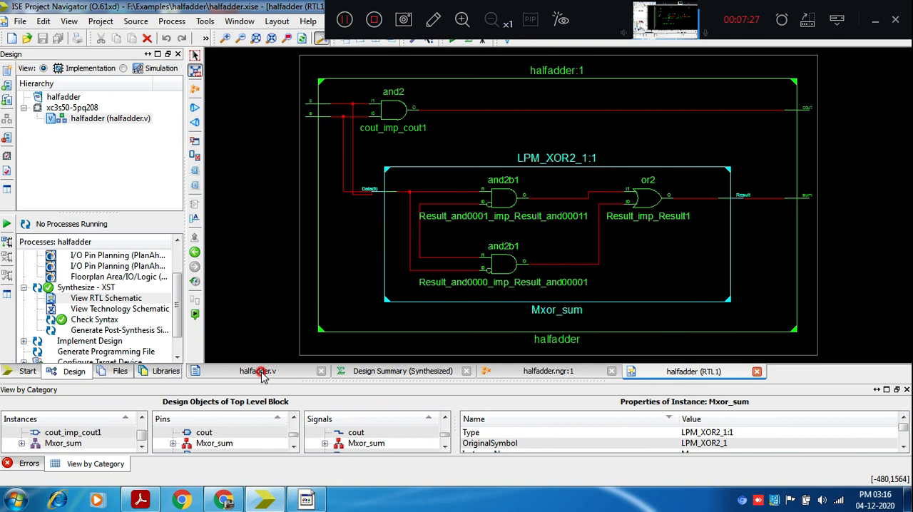
{"action": "left_click", "coordinate": [257, 370]}
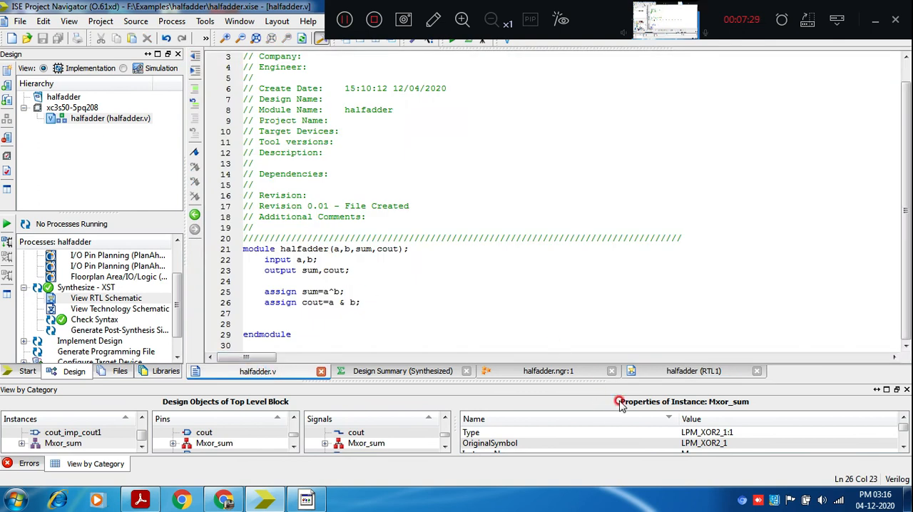
{"action": "left_click", "coordinate": [692, 371]}
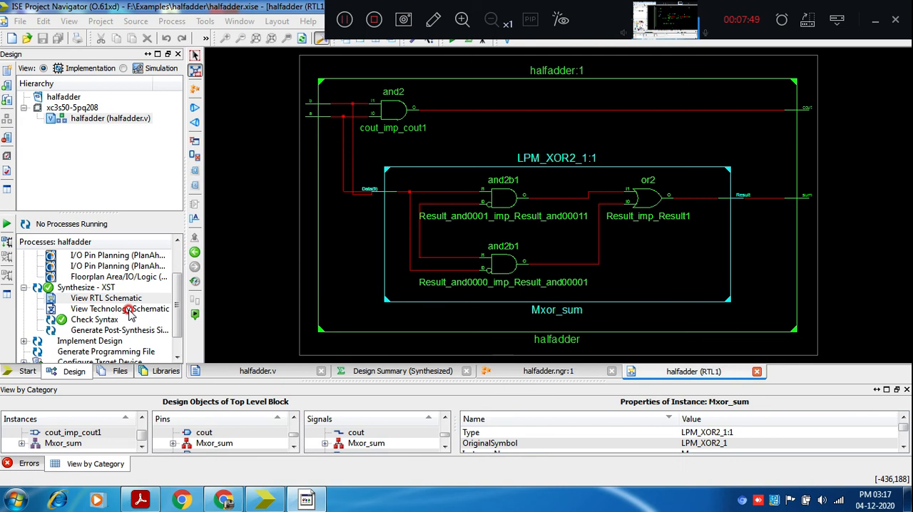
- Generate the technology schematic with halfadder as the selected element
{"action": "double_click", "coordinate": [119, 308]}
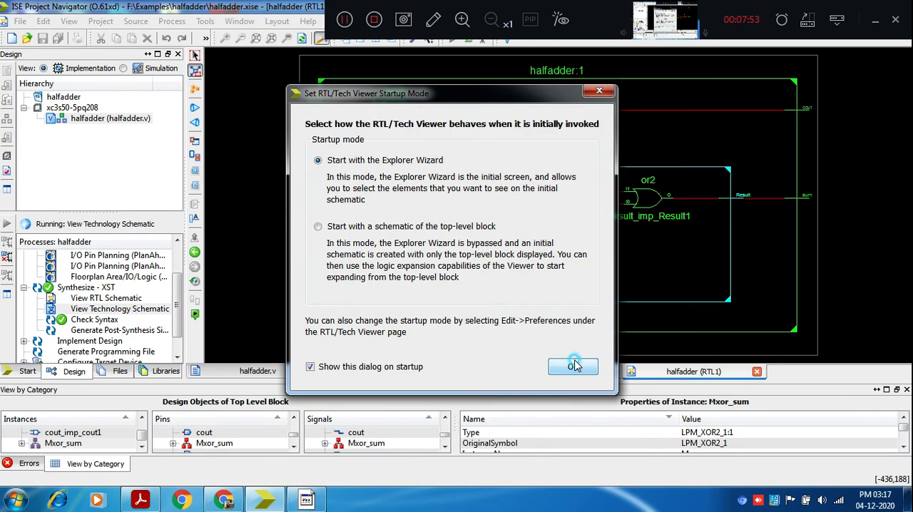
{"action": "left_click", "coordinate": [574, 366]}
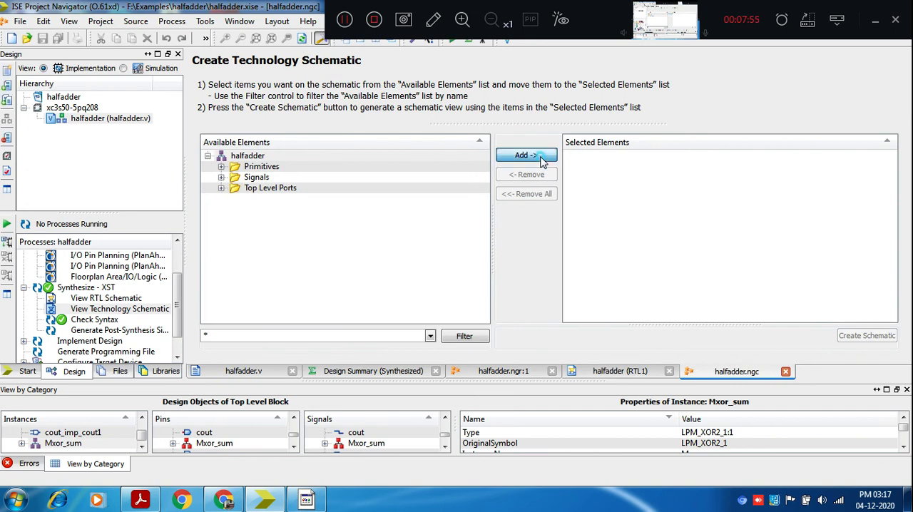
{"action": "left_click", "coordinate": [525, 154]}
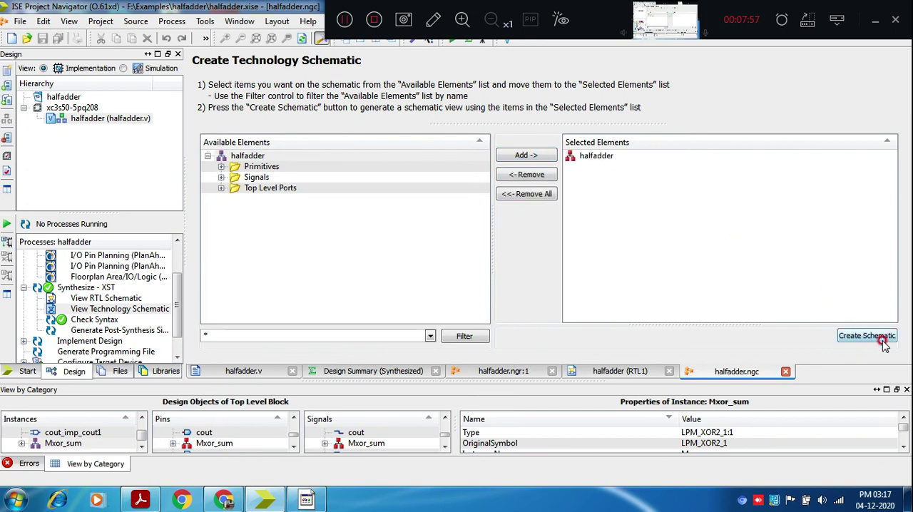
{"action": "left_click", "coordinate": [868, 335]}
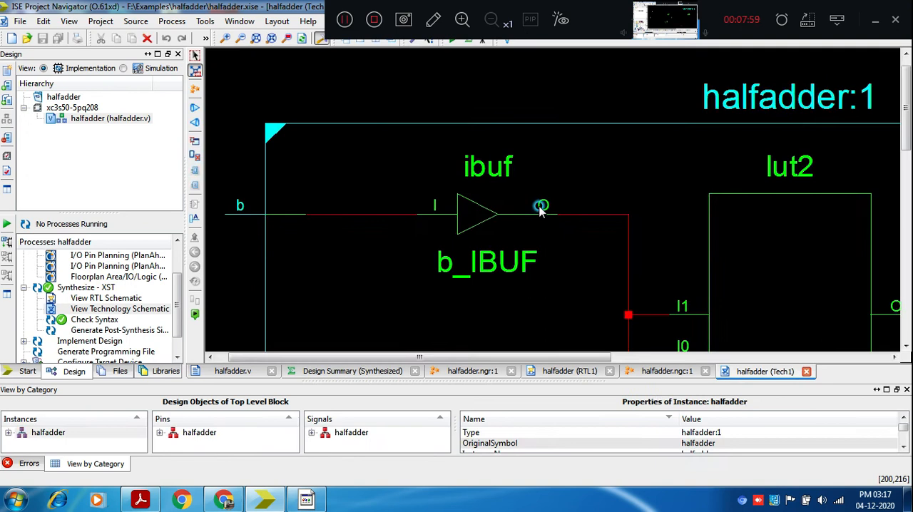
- Fit the whole technology schematic in view: ibufs, two lut2s, obufs
{"action": "left_click", "coordinate": [259, 39]}
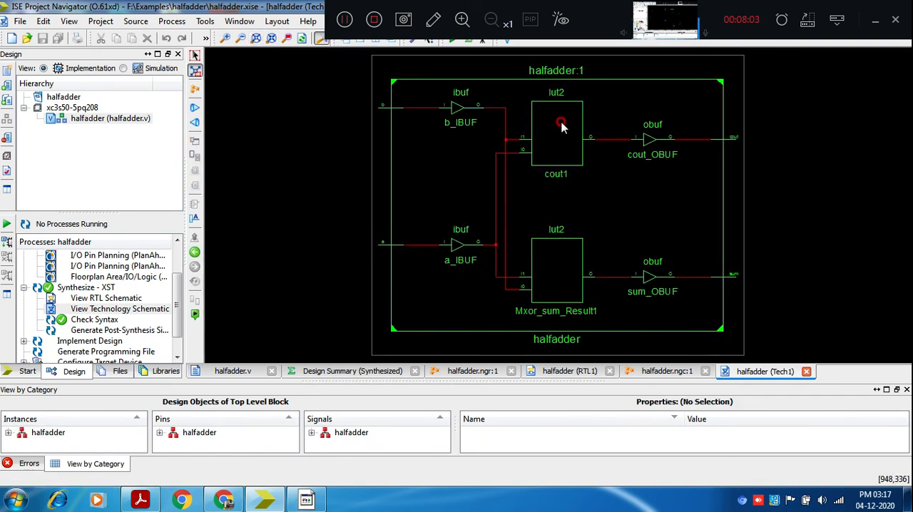
{"action": "mouse_move", "coordinate": [610, 194]}
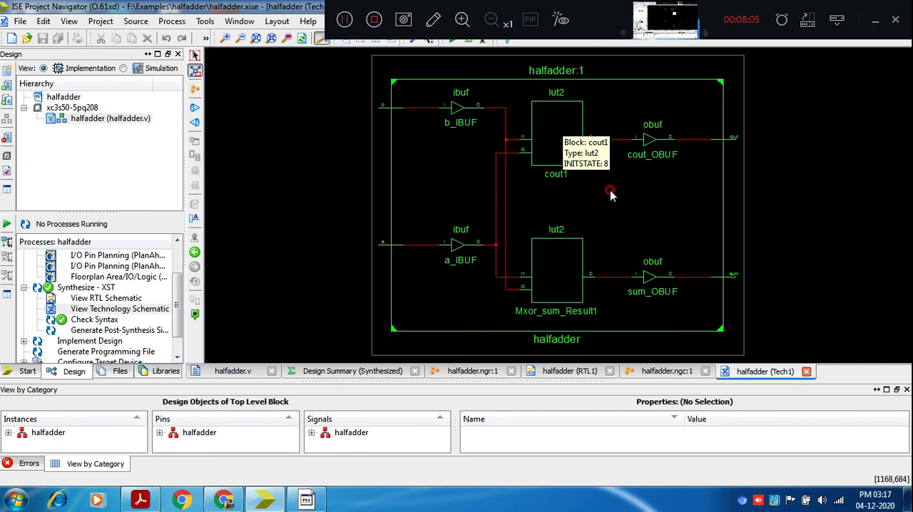
{"action": "mouse_move", "coordinate": [622, 214]}
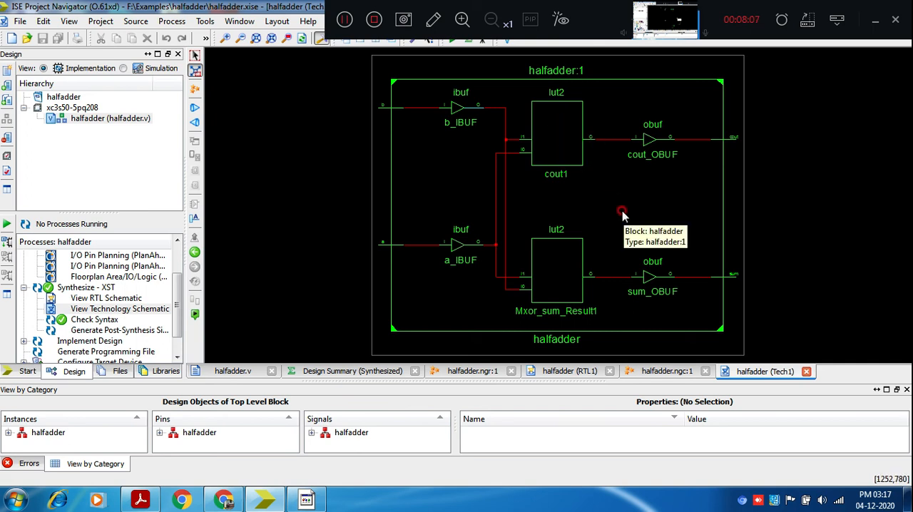
{"action": "mouse_move", "coordinate": [551, 180]}
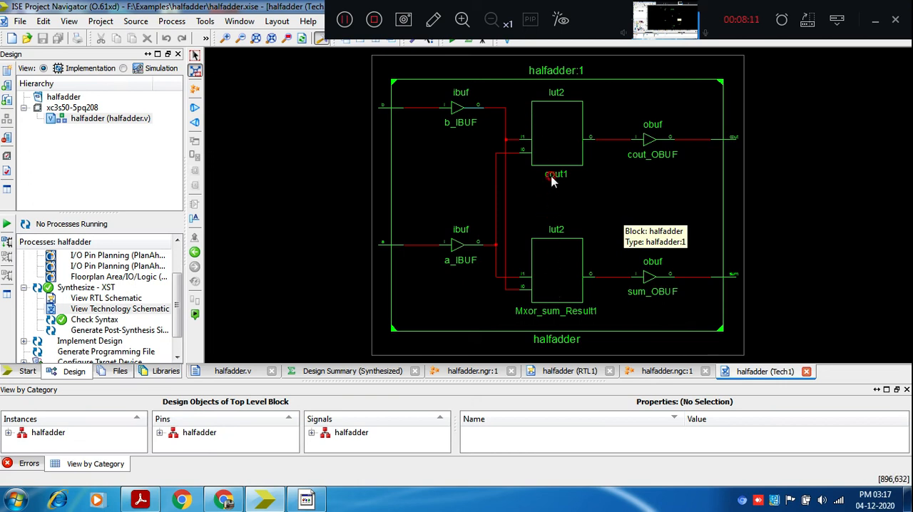
{"action": "mouse_move", "coordinate": [556, 114]}
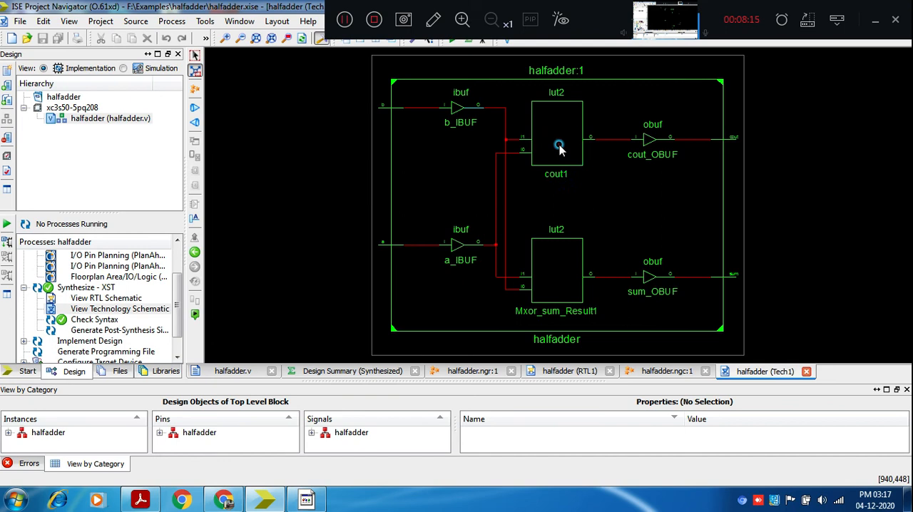
{"action": "double_click", "coordinate": [557, 132]}
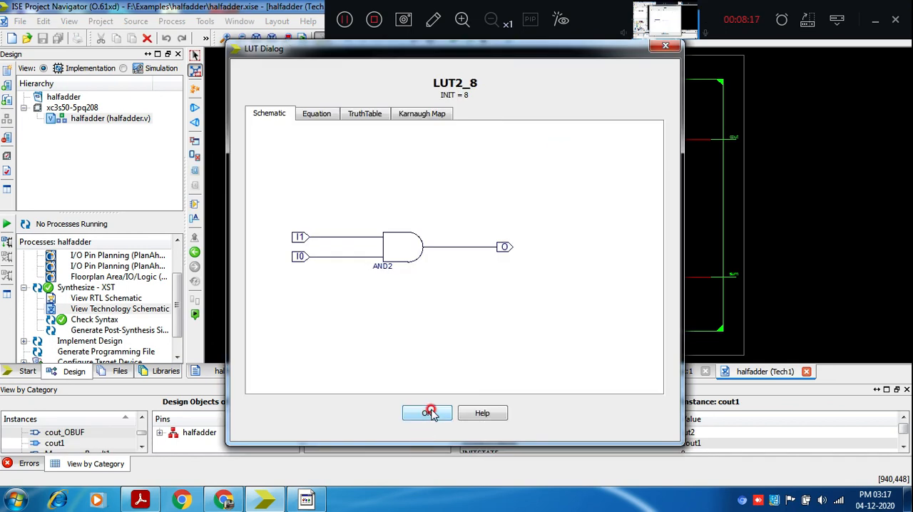
{"action": "left_click", "coordinate": [428, 414]}
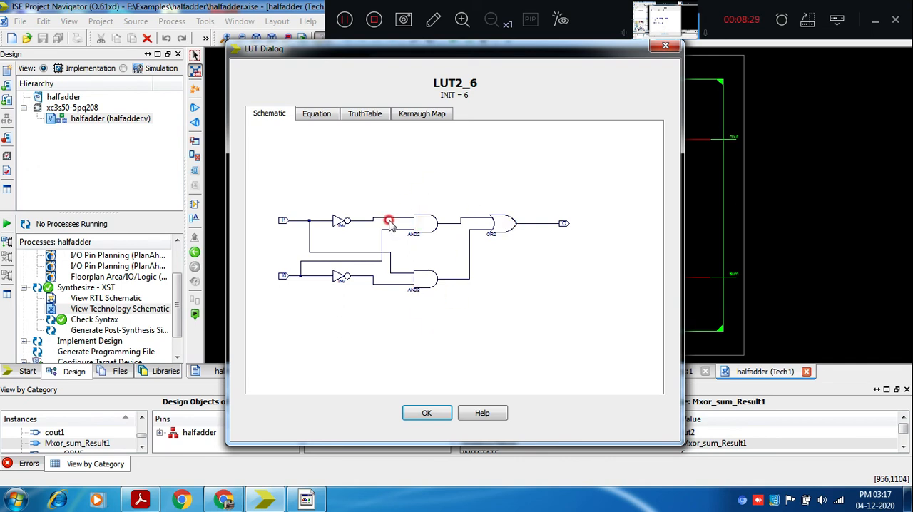
{"action": "mouse_move", "coordinate": [477, 257]}
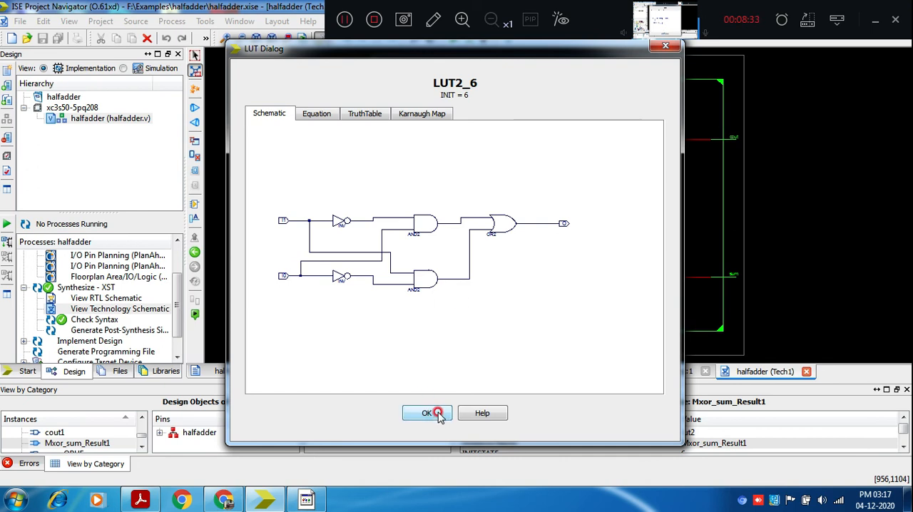
{"action": "left_click", "coordinate": [426, 414]}
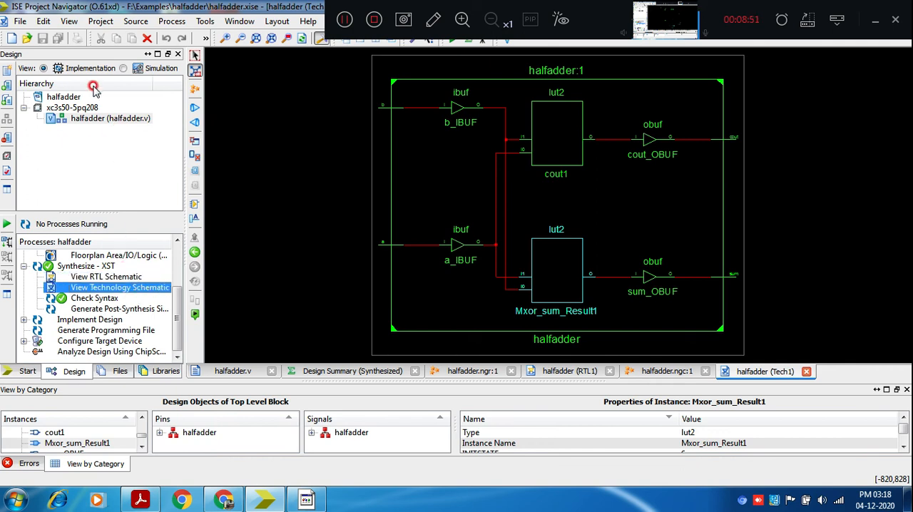
{"action": "mouse_move", "coordinate": [84, 77]}
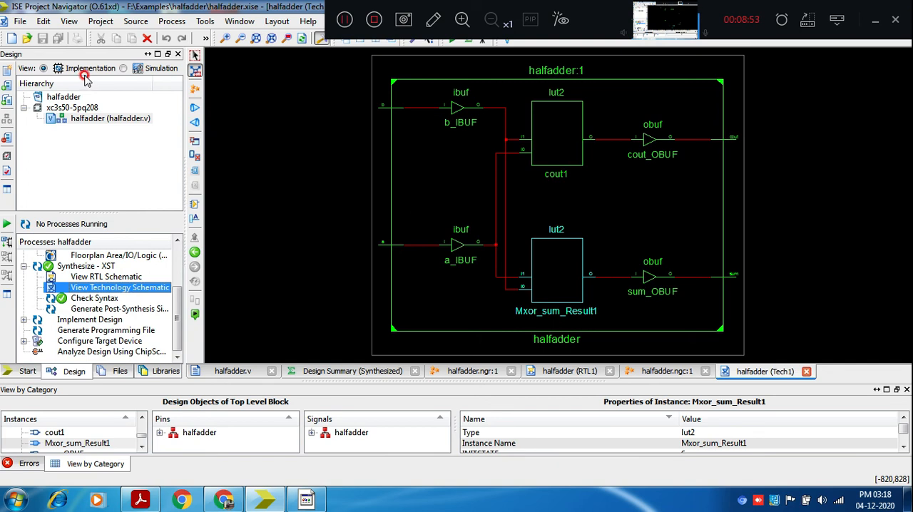
{"action": "left_click", "coordinate": [71, 107]}
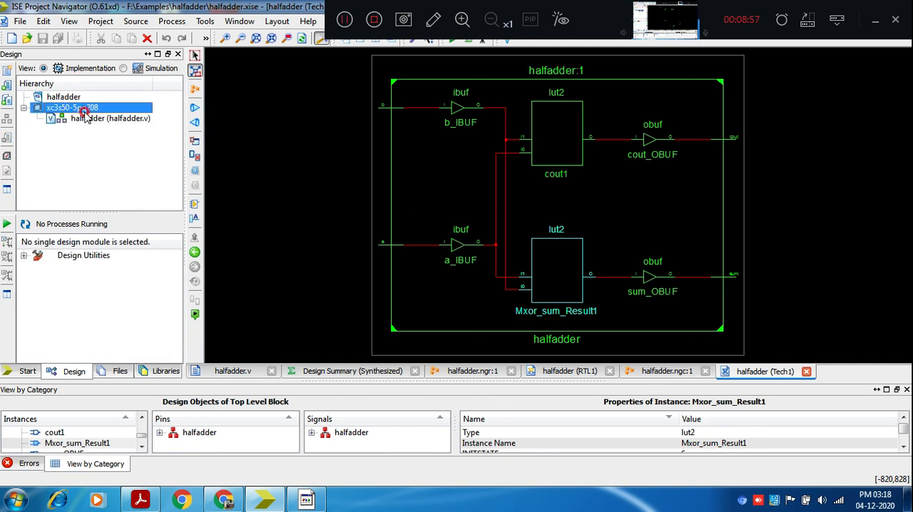
{"action": "left_click", "coordinate": [111, 117]}
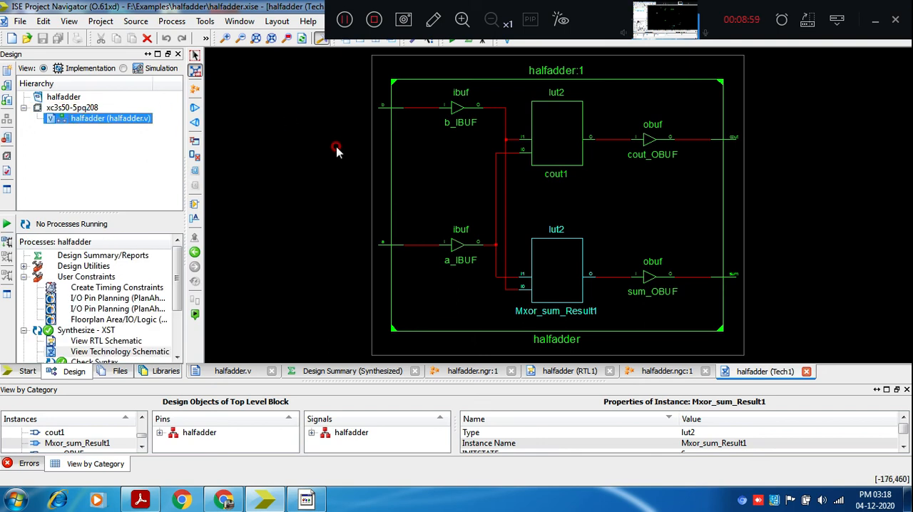
{"action": "mouse_move", "coordinate": [384, 202]}
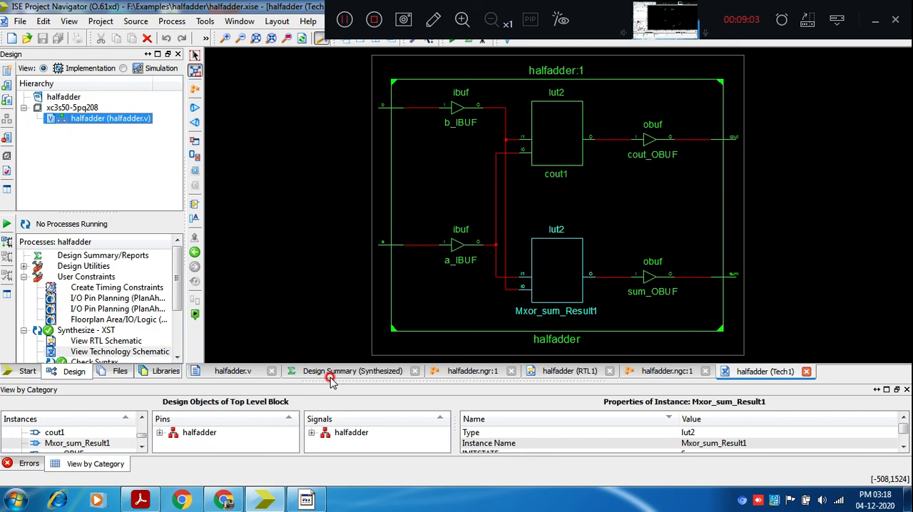
{"action": "left_click", "coordinate": [353, 371]}
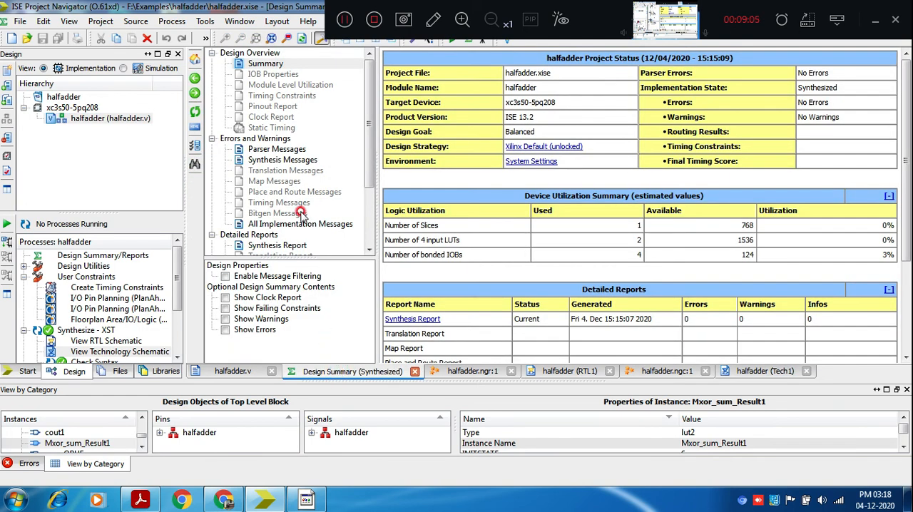
{"action": "left_click", "coordinate": [283, 158]}
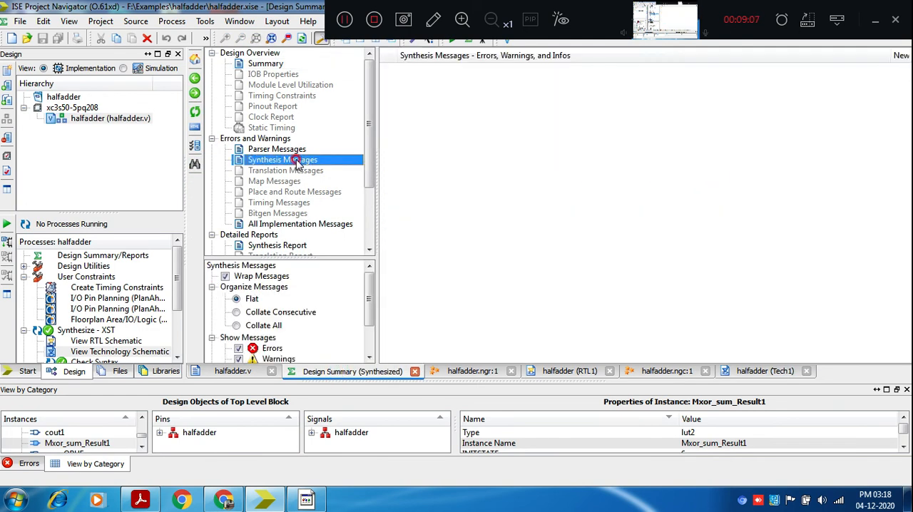
{"action": "left_click", "coordinate": [277, 148]}
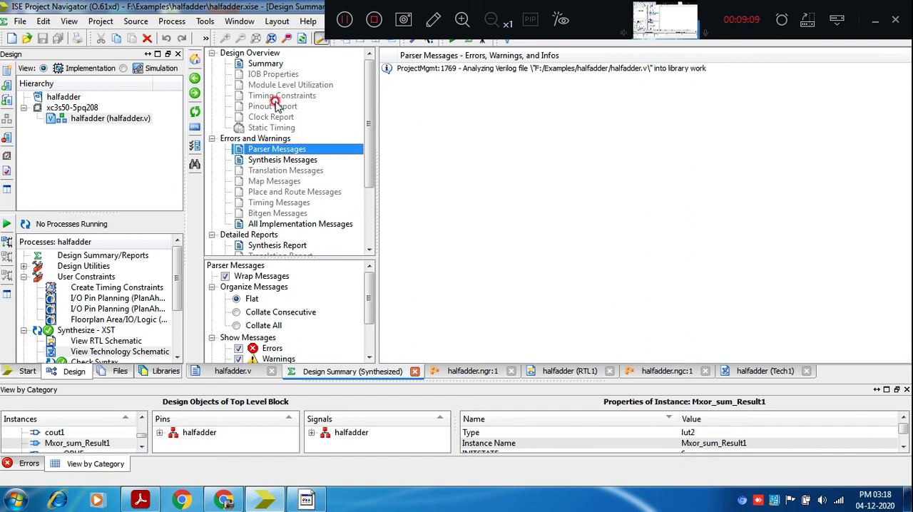
{"action": "left_click", "coordinate": [265, 63]}
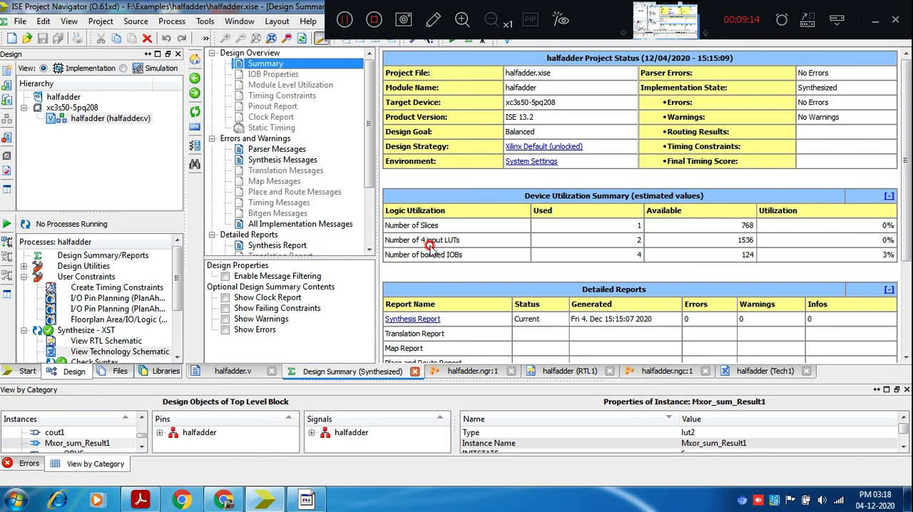
{"action": "mouse_move", "coordinate": [633, 248]}
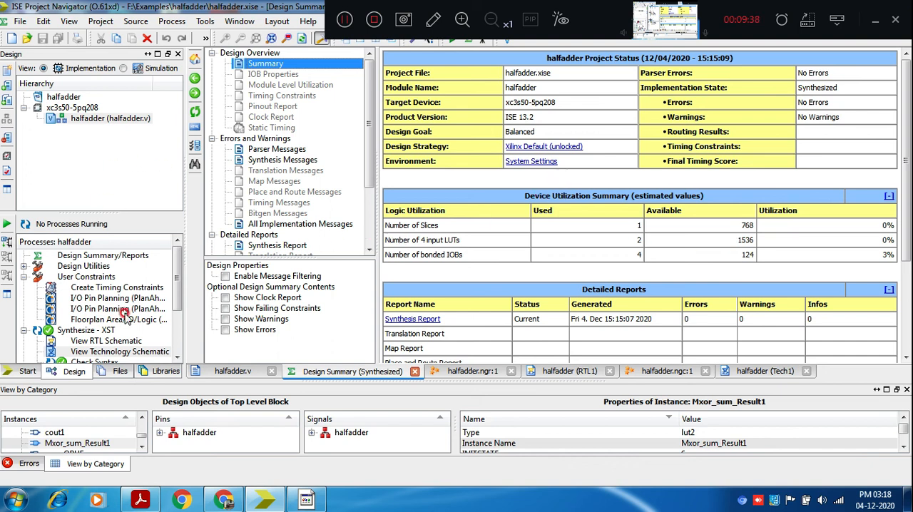
{"action": "scroll", "scroll_direction": "down", "scroll_amount": 3}
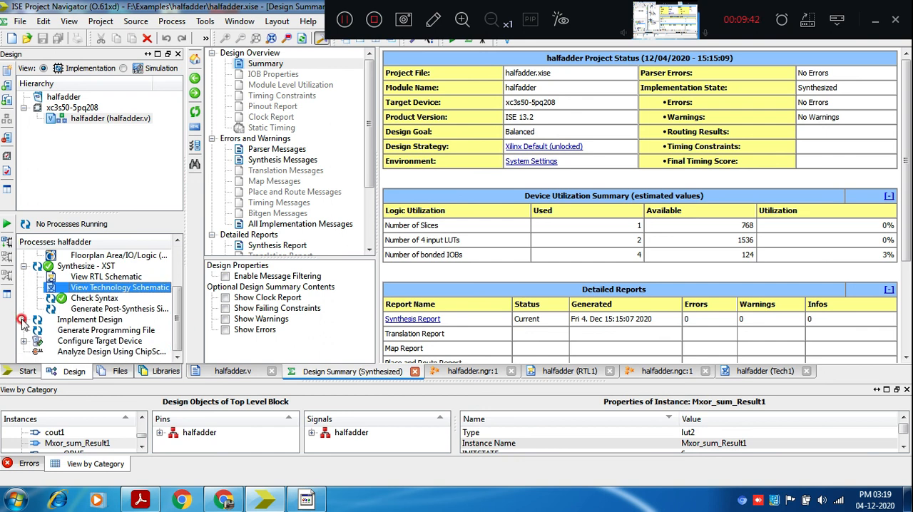
- Select Place & Route under Implement Design and expand its sub-processes
{"action": "left_click", "coordinate": [23, 319]}
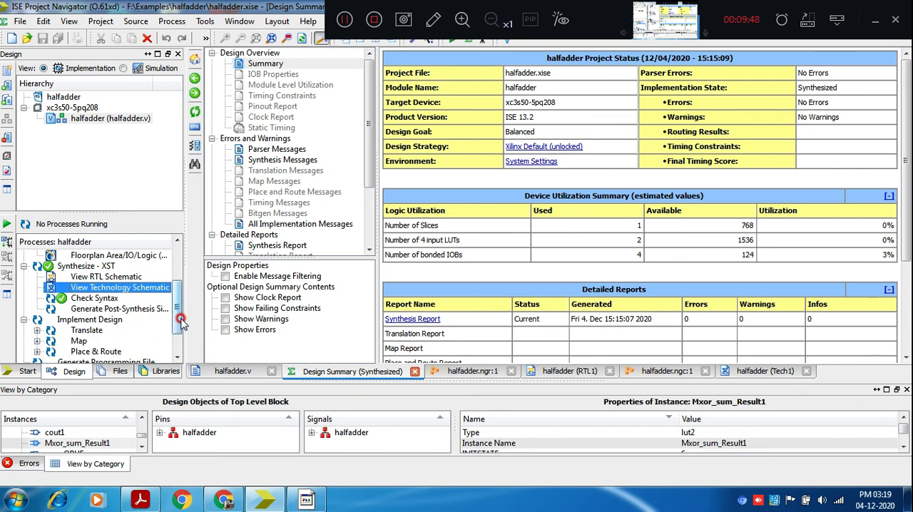
{"action": "scroll", "scroll_direction": "down", "scroll_amount": 3}
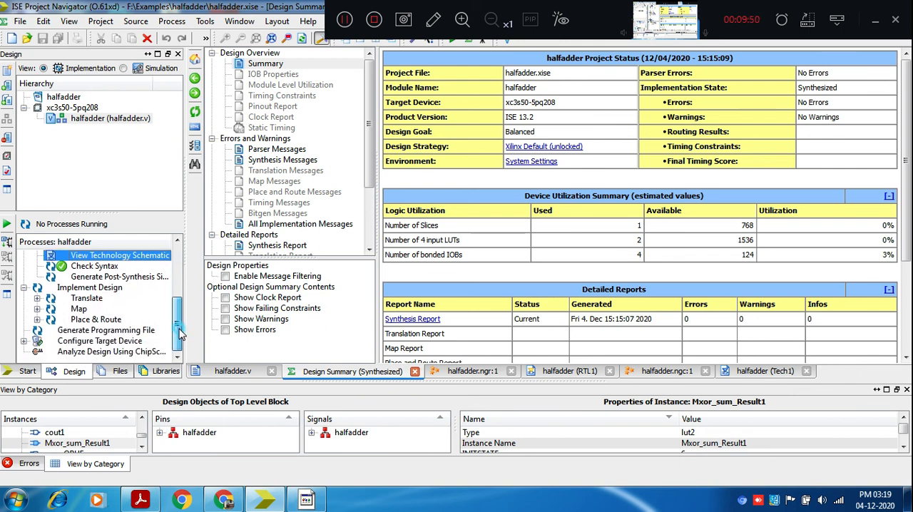
{"action": "mouse_move", "coordinate": [79, 307]}
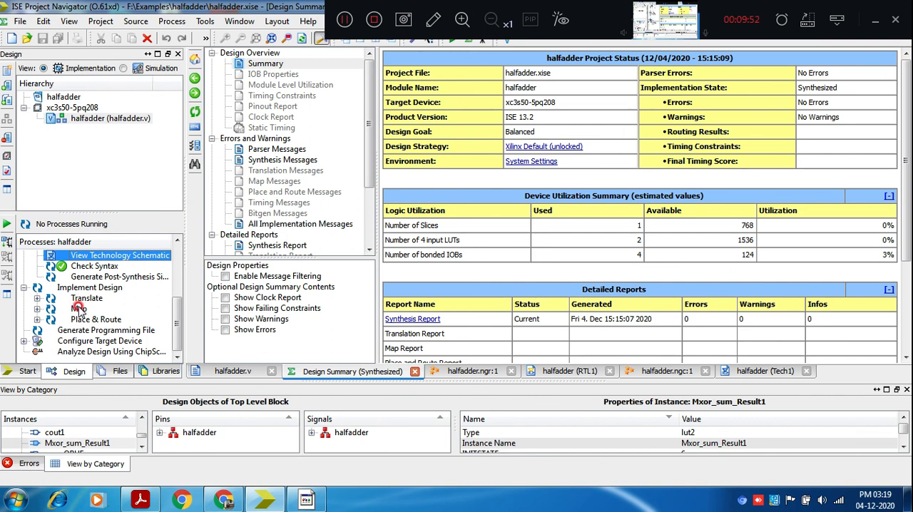
{"action": "left_click", "coordinate": [96, 320]}
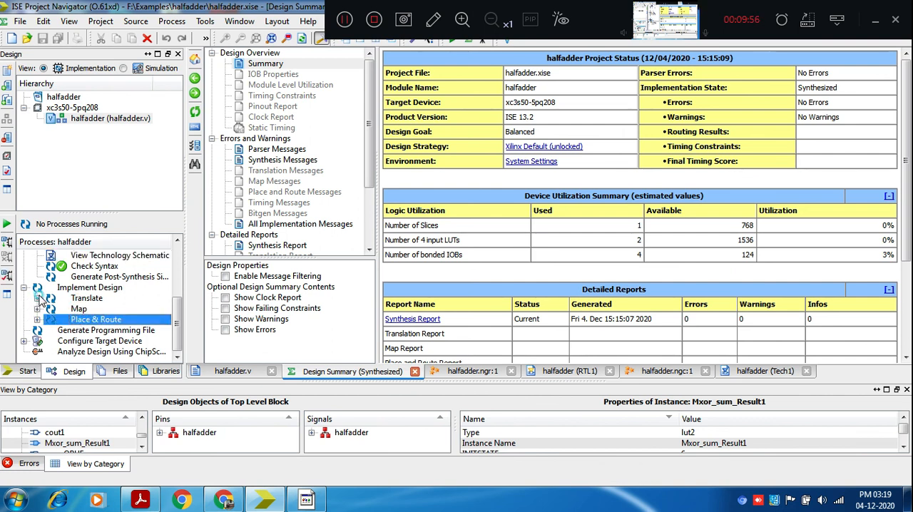
{"action": "left_click", "coordinate": [22, 297]}
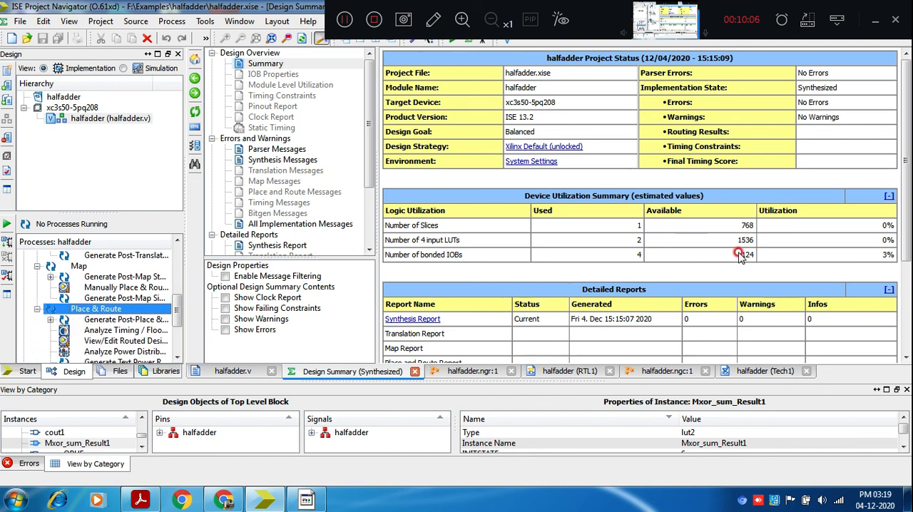
{"action": "mouse_move", "coordinate": [744, 241]}
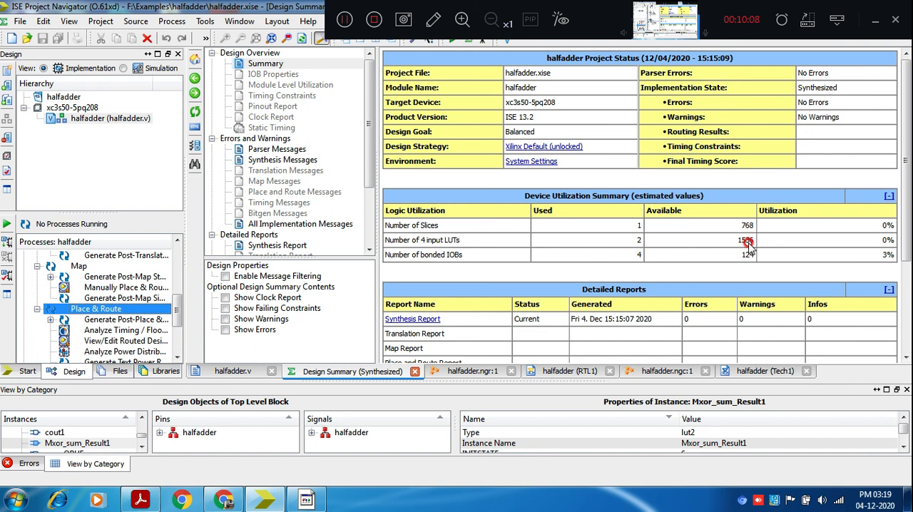
{"action": "mouse_move", "coordinate": [748, 259]}
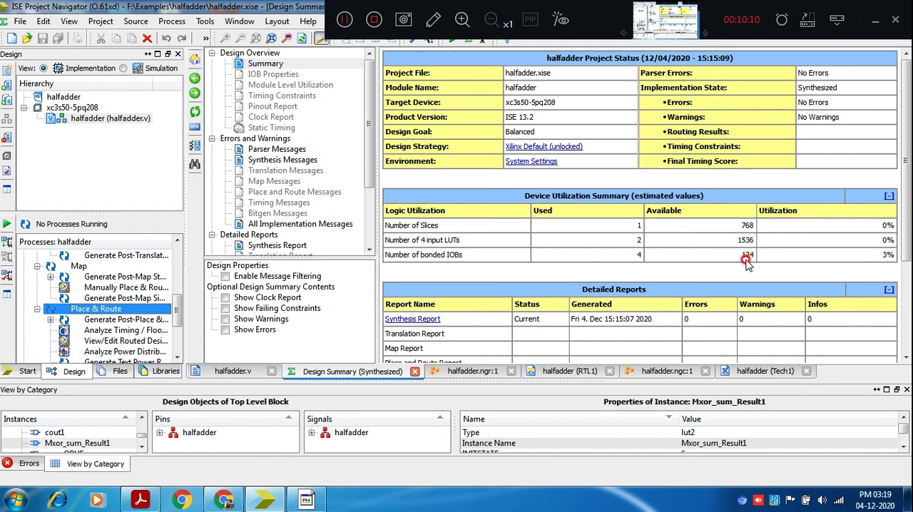
{"action": "mouse_move", "coordinate": [635, 251]}
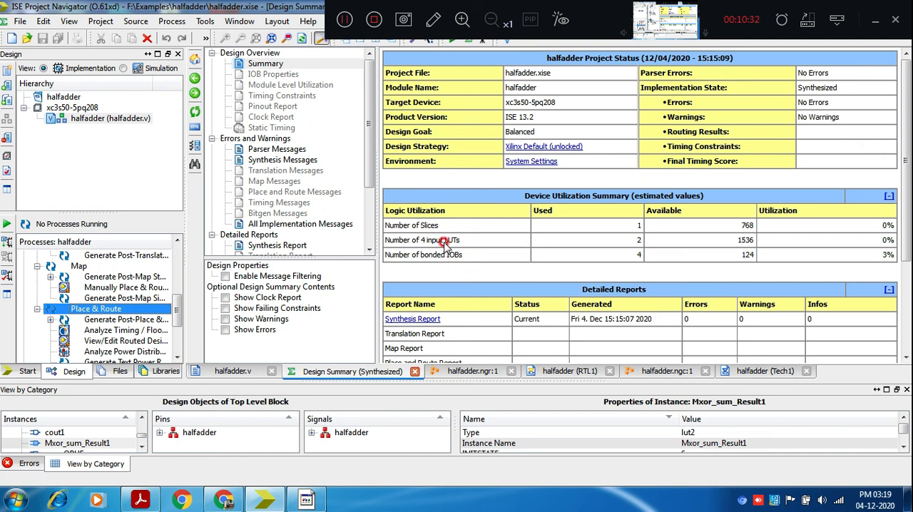
{"action": "mouse_move", "coordinate": [459, 245]}
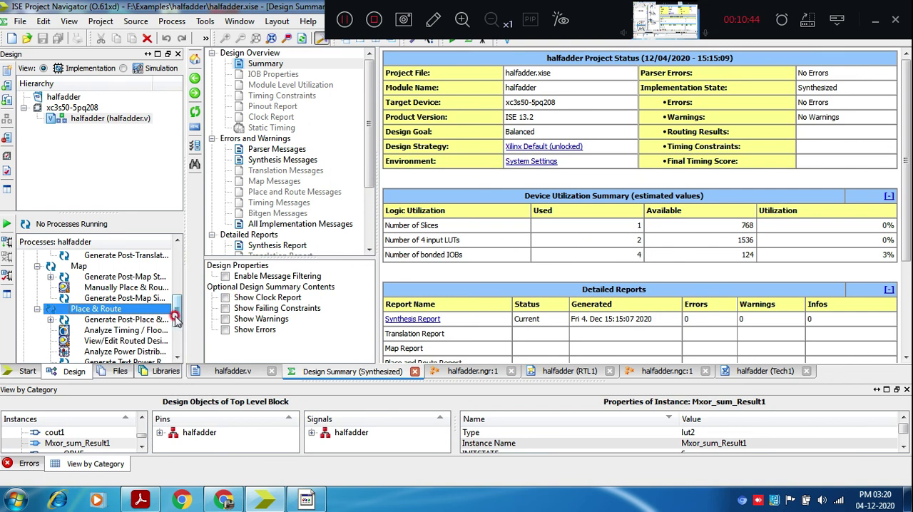
{"action": "scroll", "scroll_direction": "down", "scroll_amount": 3}
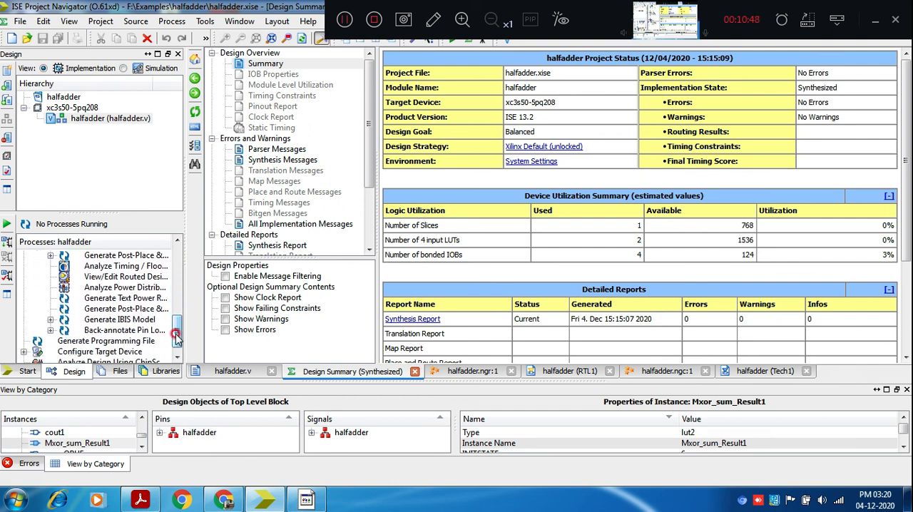
{"action": "scroll", "scroll_direction": "down", "scroll_amount": 3}
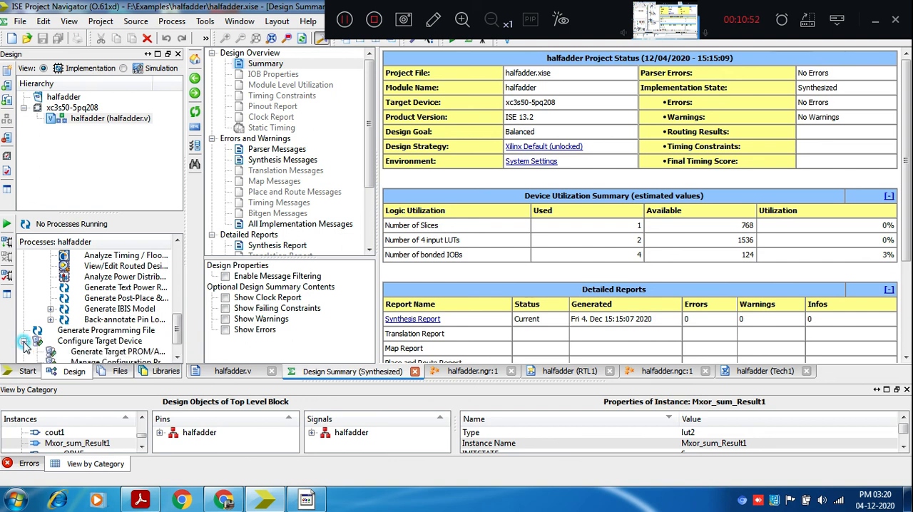
{"action": "scroll", "scroll_direction": "down", "scroll_amount": 3}
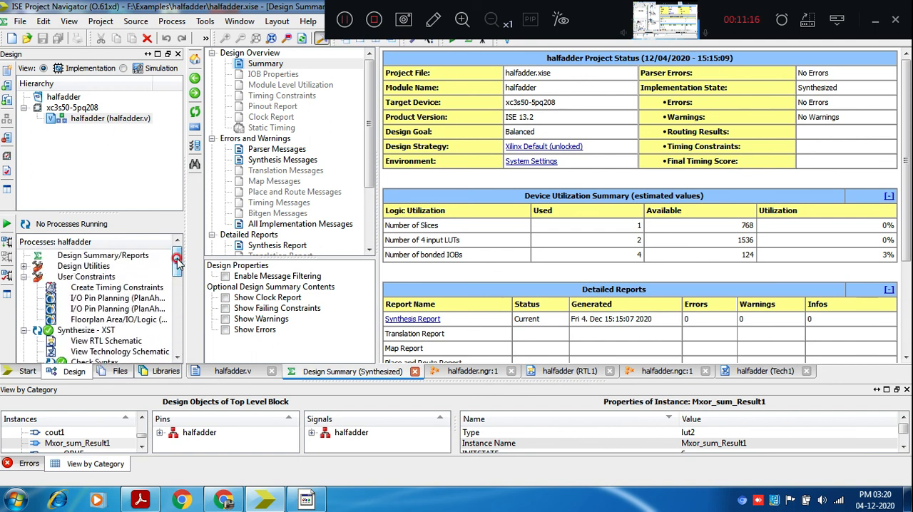
- Expand the Design Utilities group and scroll through its utility tasks
{"action": "left_click", "coordinate": [26, 265]}
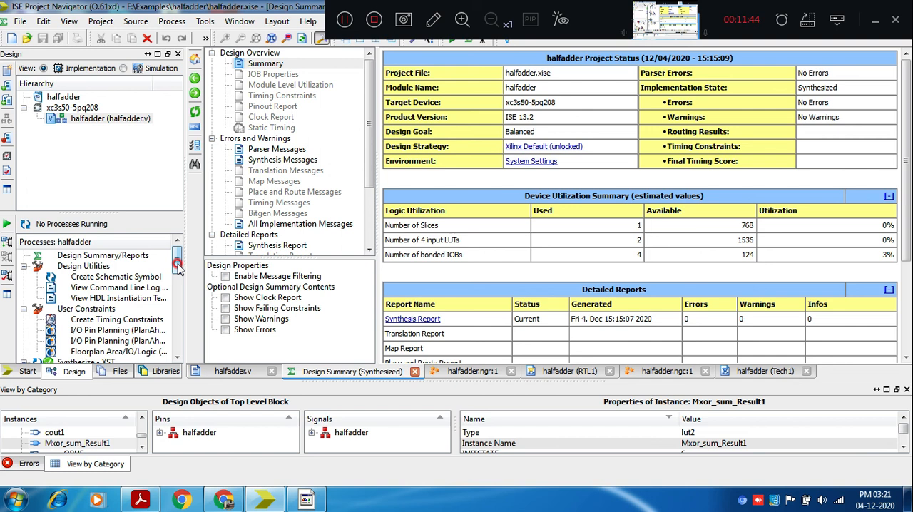
{"action": "scroll", "scroll_direction": "down", "scroll_amount": 3}
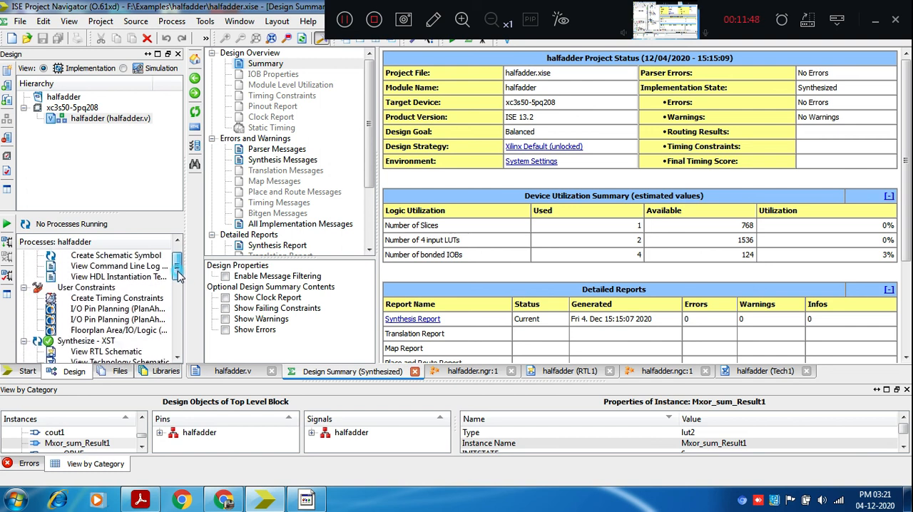
{"action": "scroll", "scroll_direction": "up", "scroll_amount": 3}
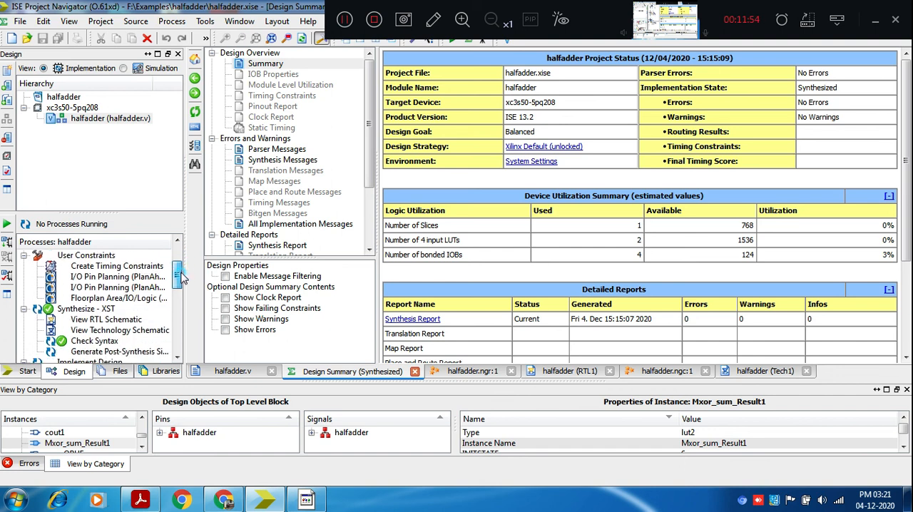
{"action": "scroll", "scroll_direction": "down", "scroll_amount": 3}
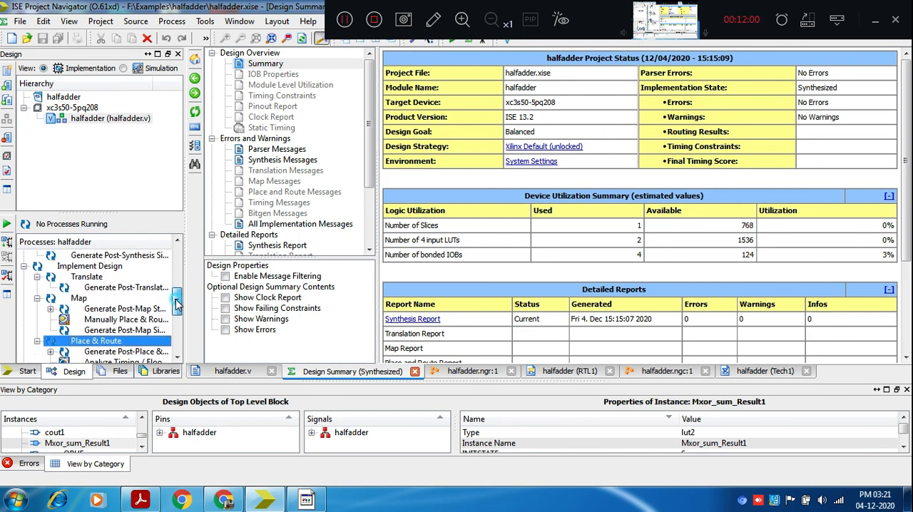
{"action": "scroll", "scroll_direction": "down", "scroll_amount": 3}
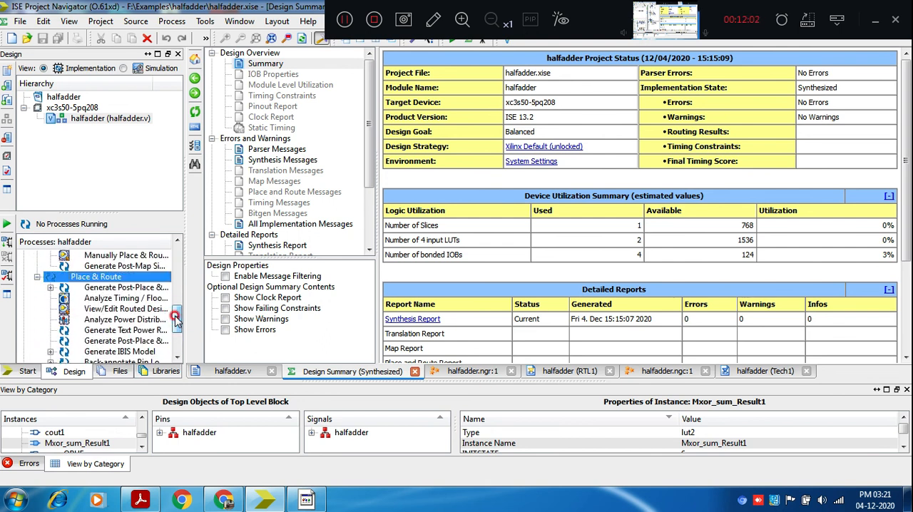